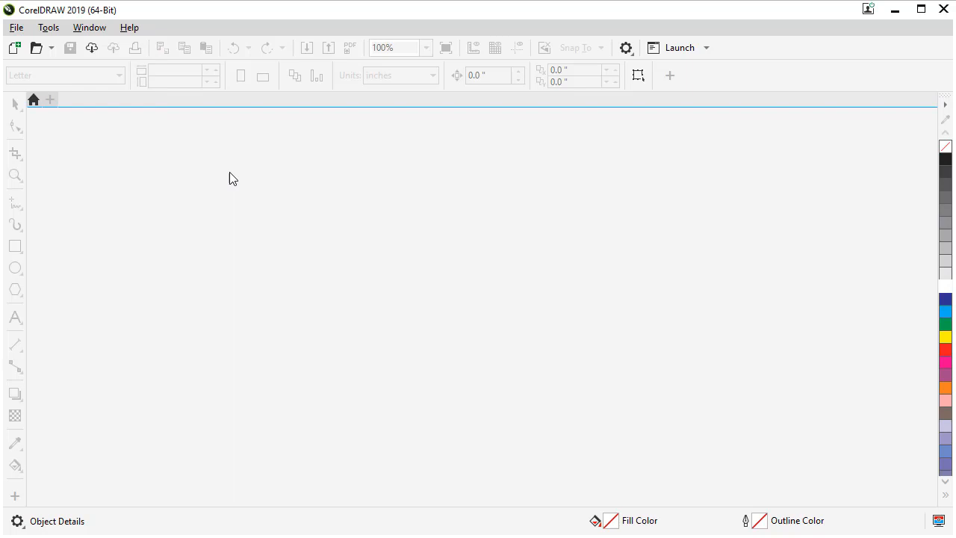
# - Start a new document, Untitled-1, with a Letter-size landscape page
pyautogui.click(15, 47)
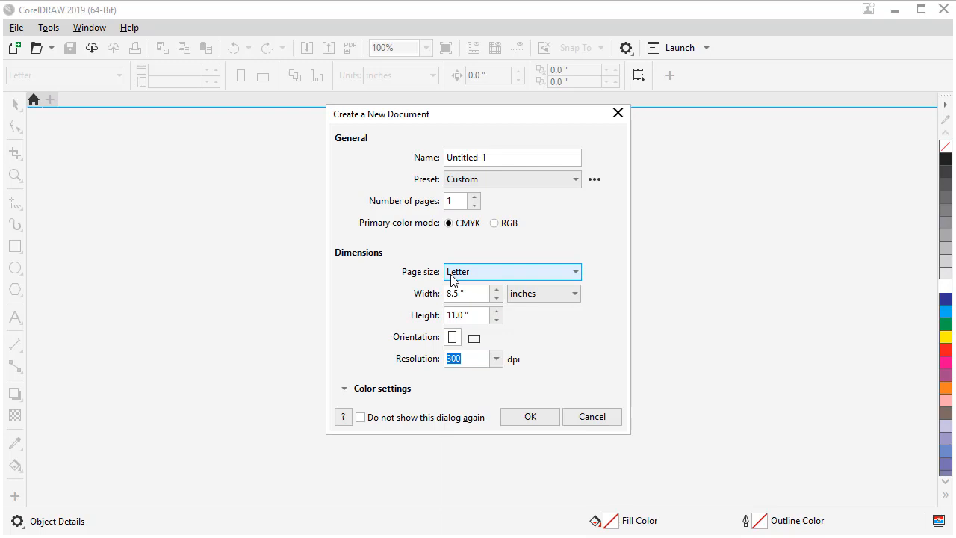
pyautogui.click(529, 417)
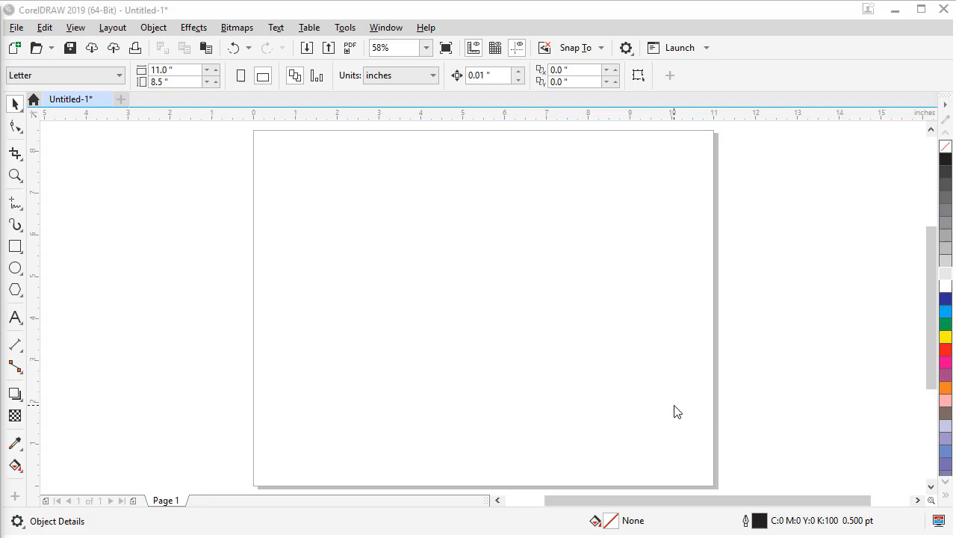
# - Open the PANTONE+ Solid Coated-V3 and Document palettes from the Palettes docker
pyautogui.click(405, 28)
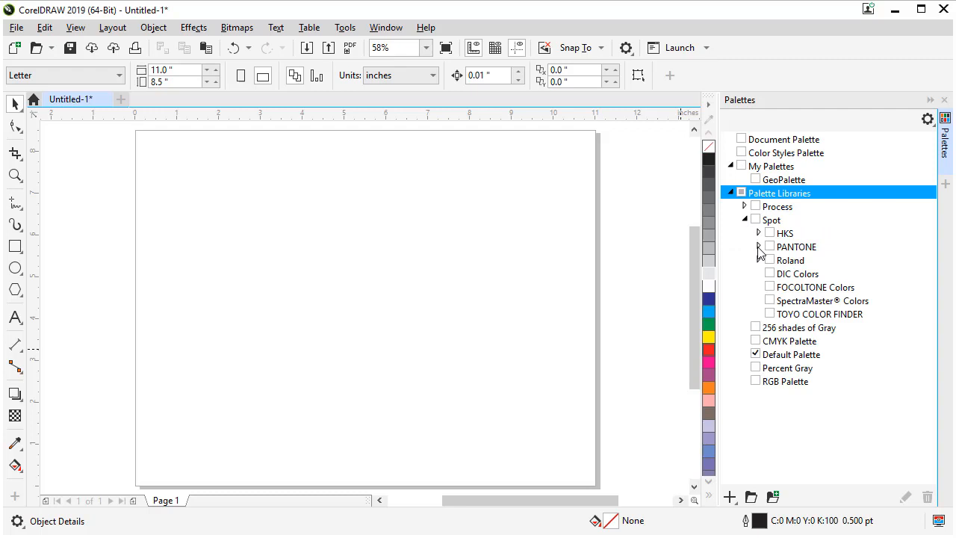
pyautogui.click(758, 247)
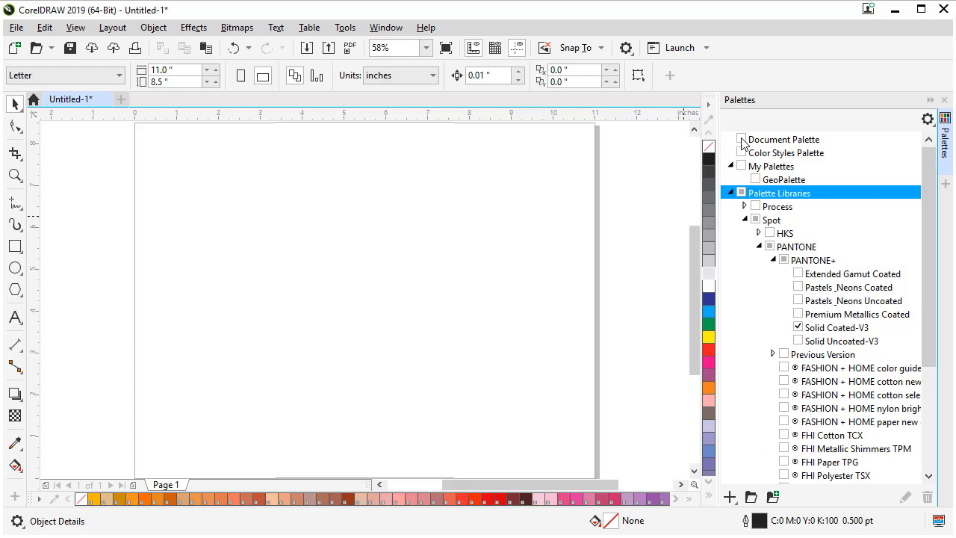
pyautogui.click(386, 27)
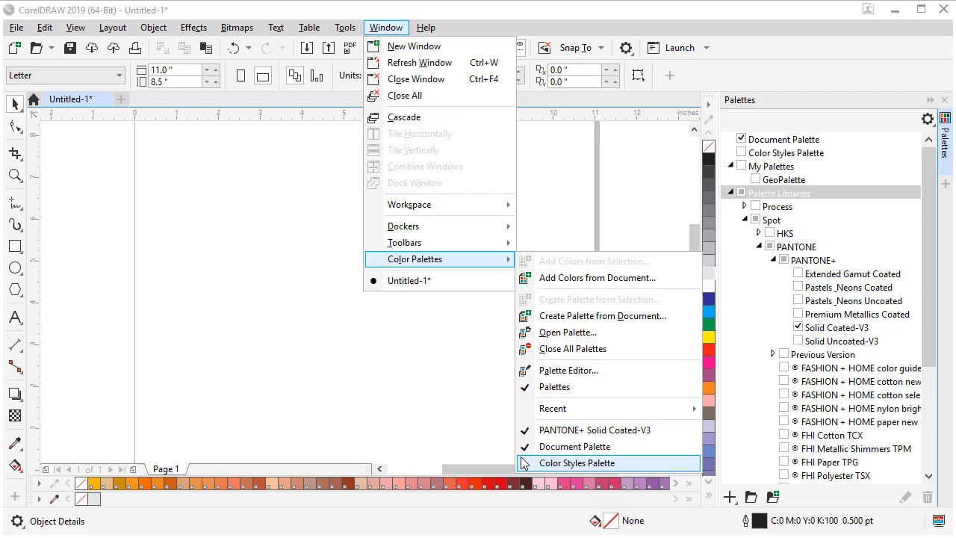
pyautogui.click(577, 463)
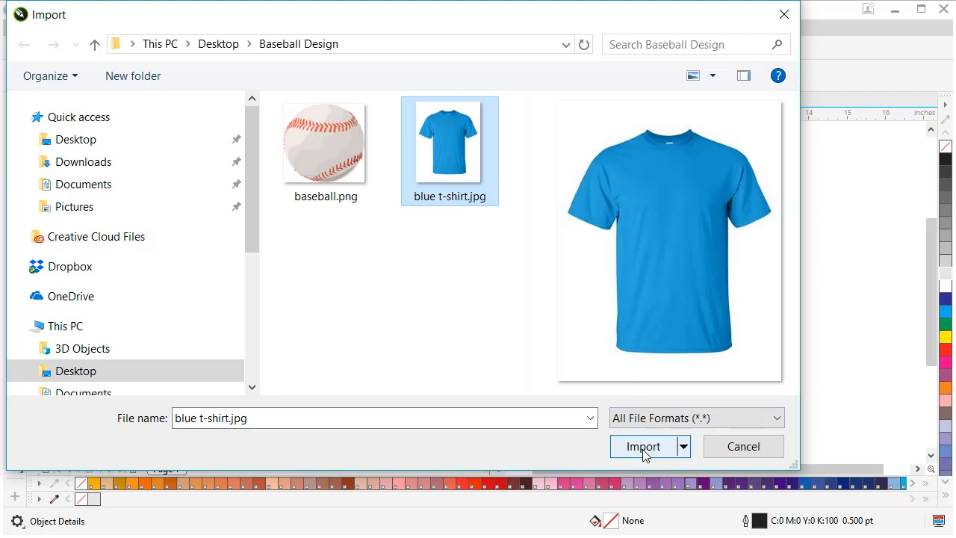
# - Import blue t-shirt.jpg from the Baseball Design folder onto the page
pyautogui.click(643, 446)
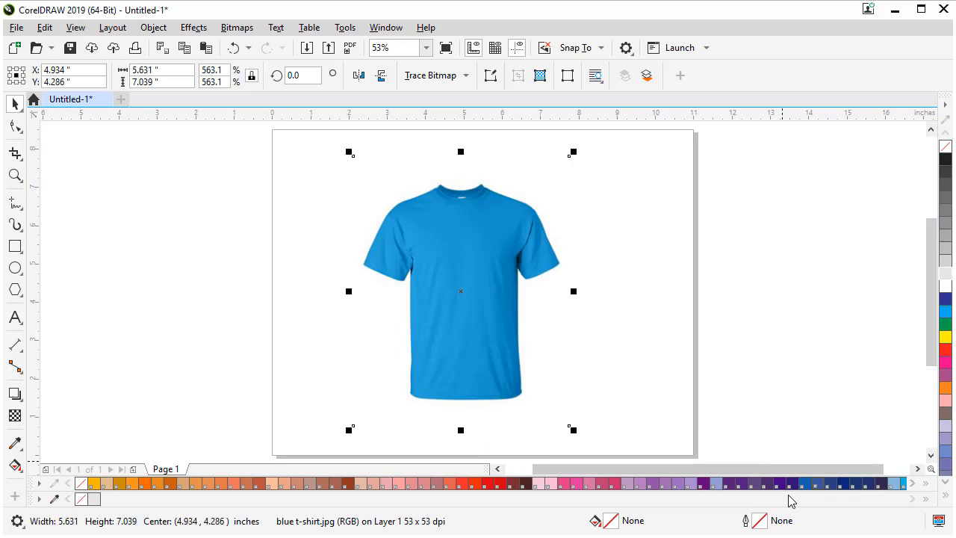
# - Save the drawing as Baseball Tshirt.cdr in the Baseball Design folder
pyautogui.click(19, 27)
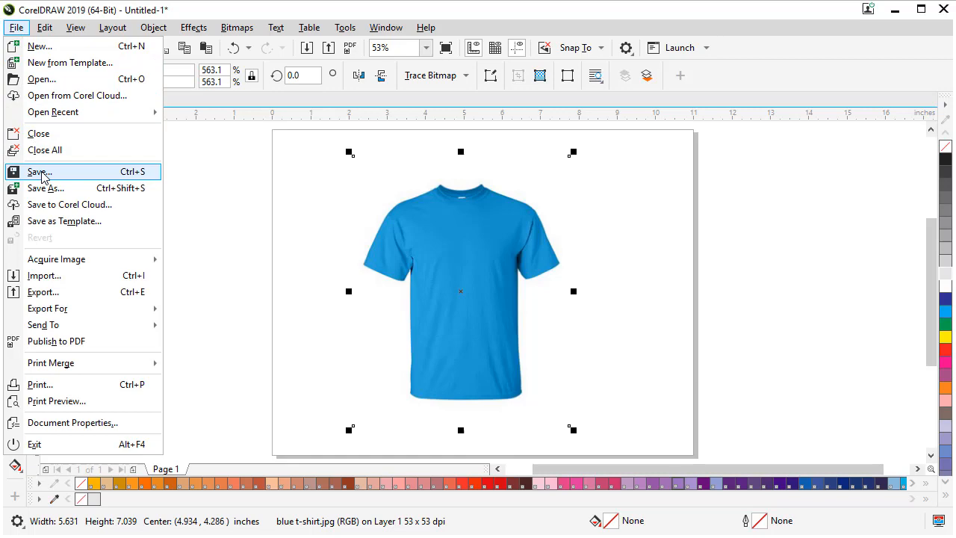
pyautogui.click(36, 171)
pyautogui.write('Baseball Tshirt.cdr')
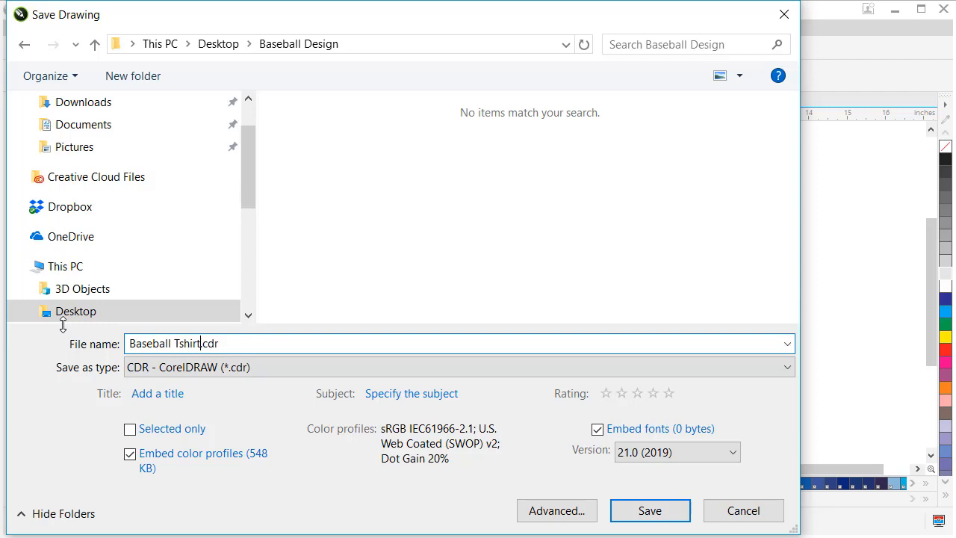
pyautogui.click(655, 510)
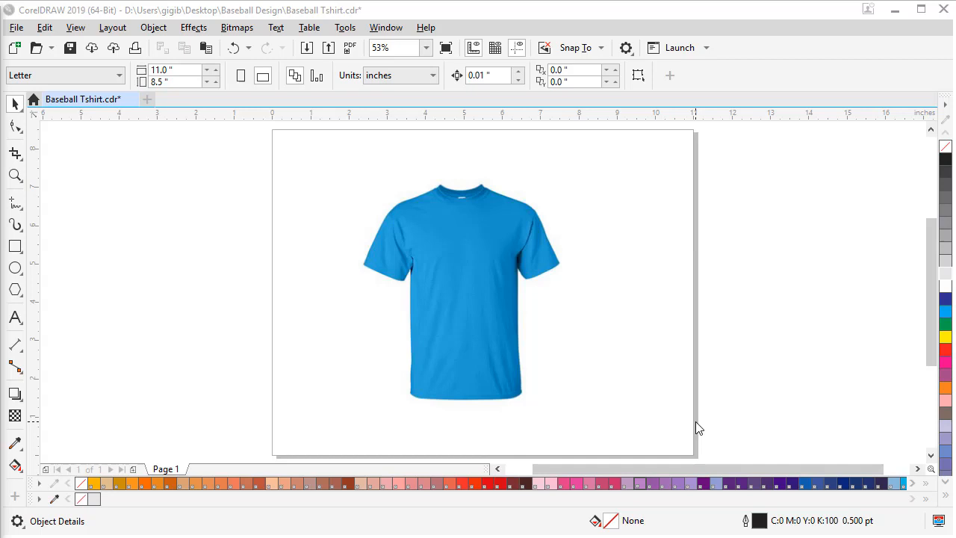
# - Move the shirt right of the page and fill the background with its sampled blue
pyautogui.moveTo(463, 291); pyautogui.dragTo(822, 291)
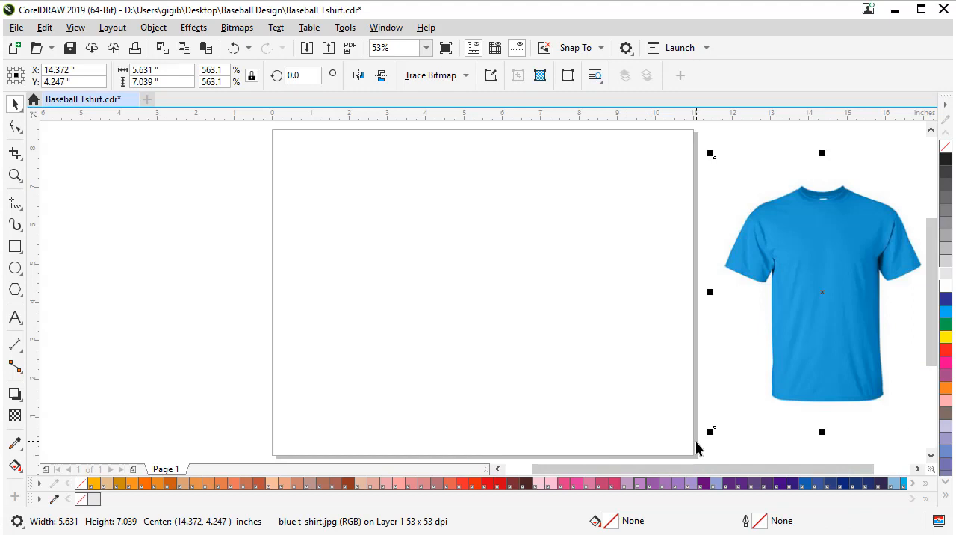
pyautogui.click(96, 27)
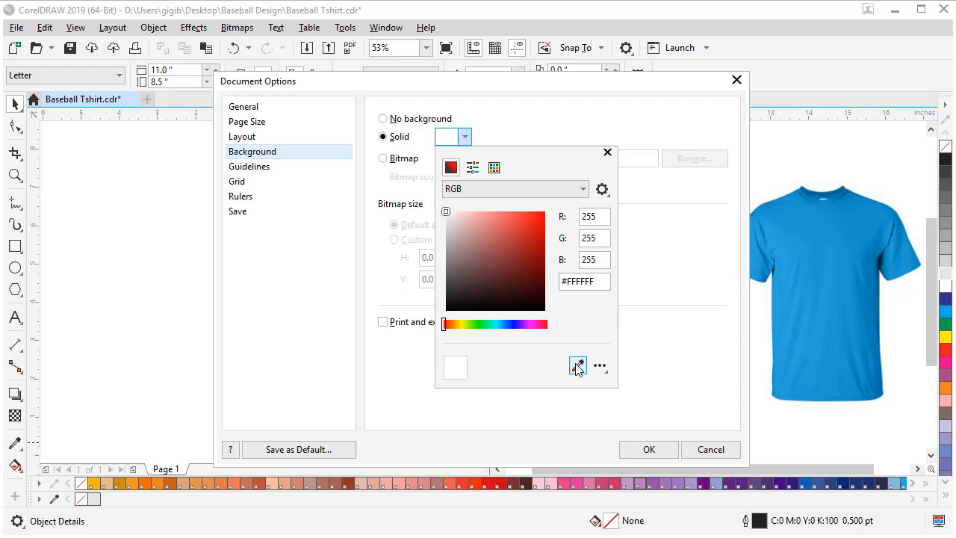
pyautogui.click(649, 449)
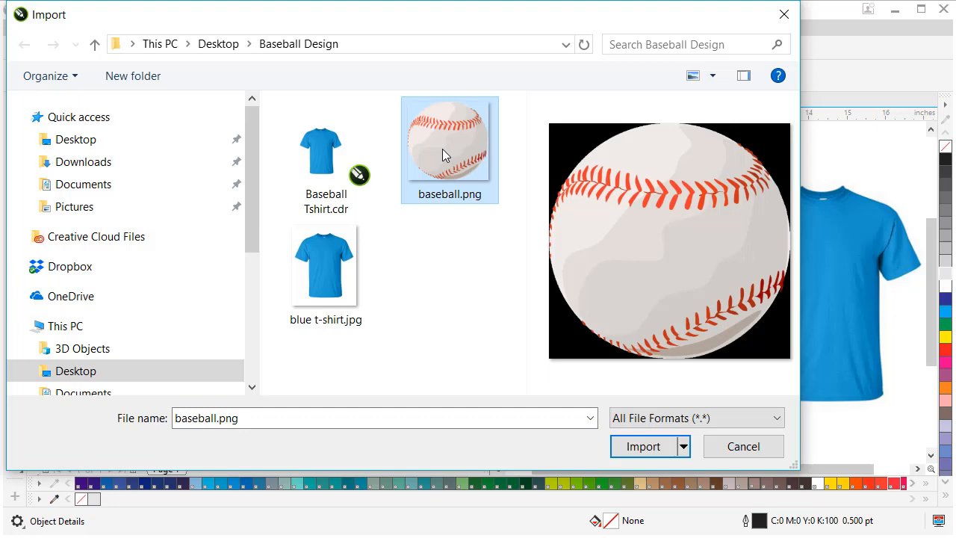
# - Import baseball.png onto the blue page
pyautogui.click(643, 446)
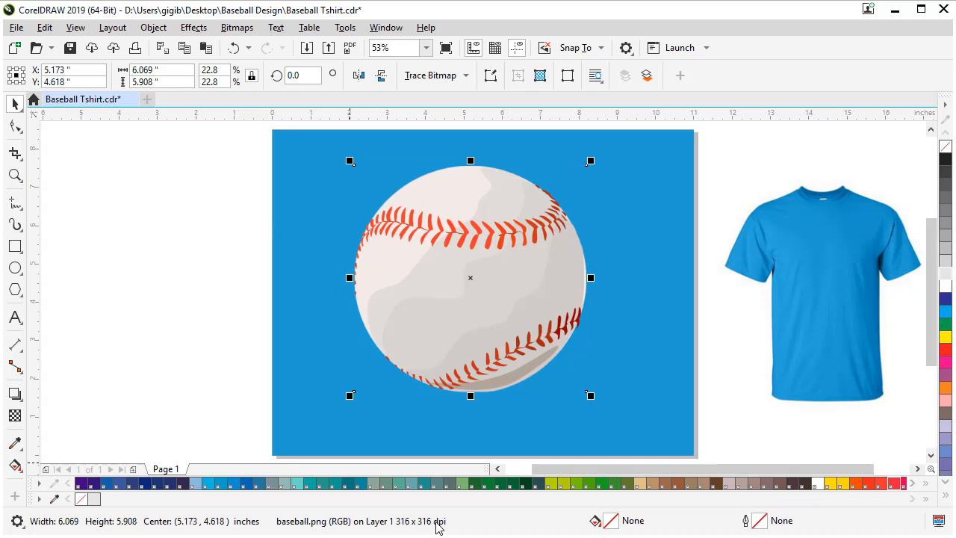
pyautogui.moveTo(456, 285)
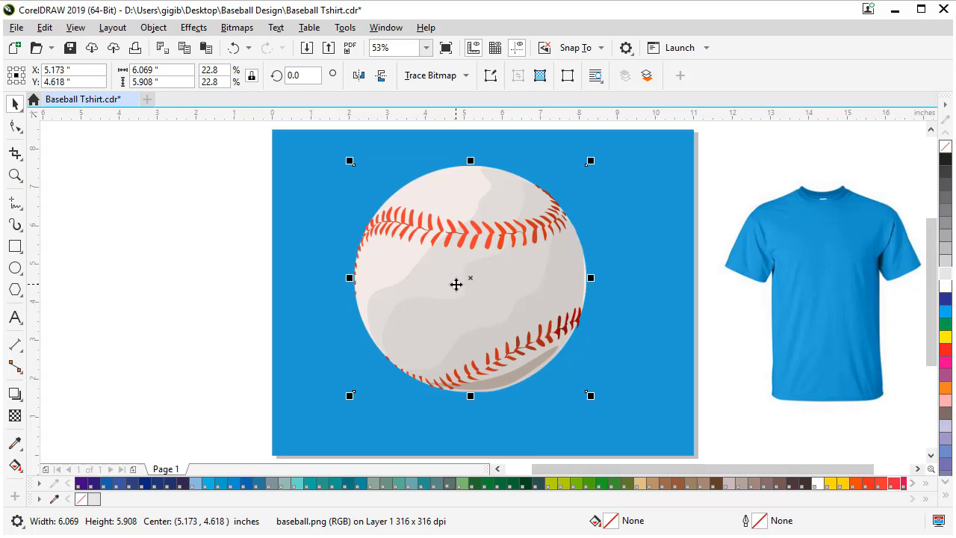
pyautogui.moveTo(565, 339)
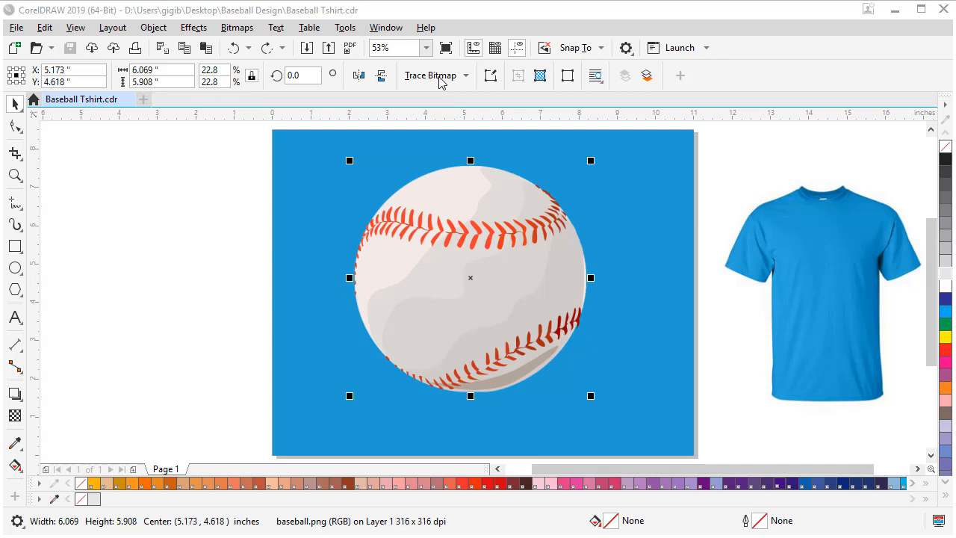
# - Outline-trace the baseball as Clipart, reducing the bitmap when warned
pyautogui.click(431, 75)
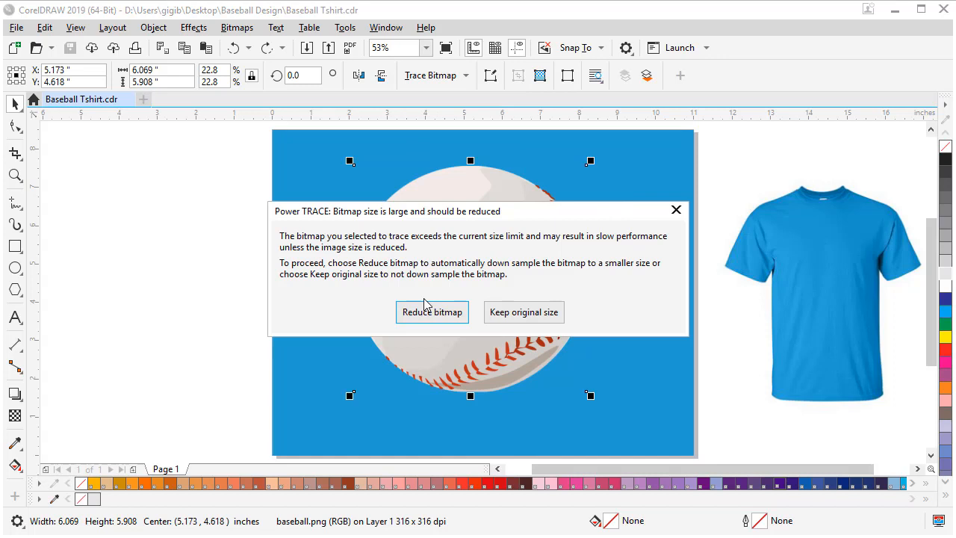
pyautogui.moveTo(439, 326)
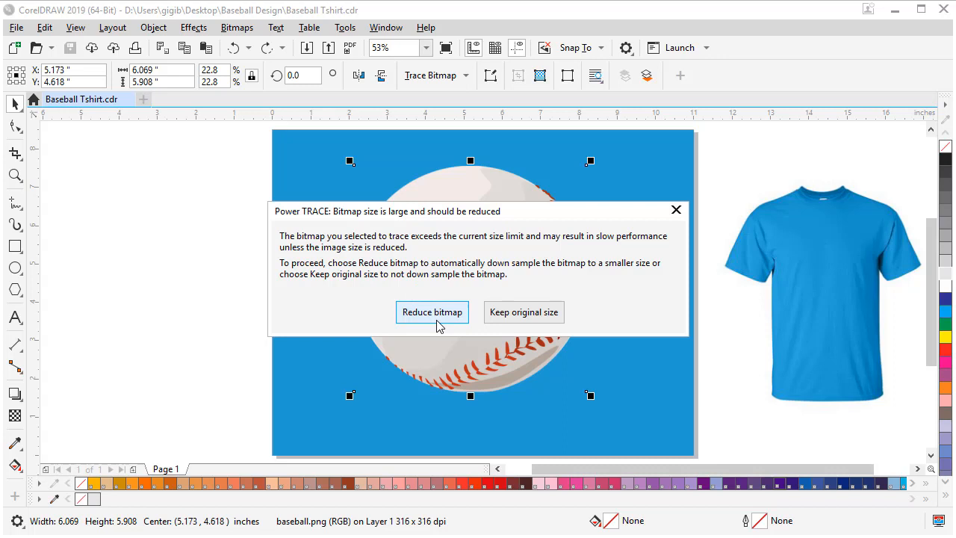
pyautogui.click(432, 312)
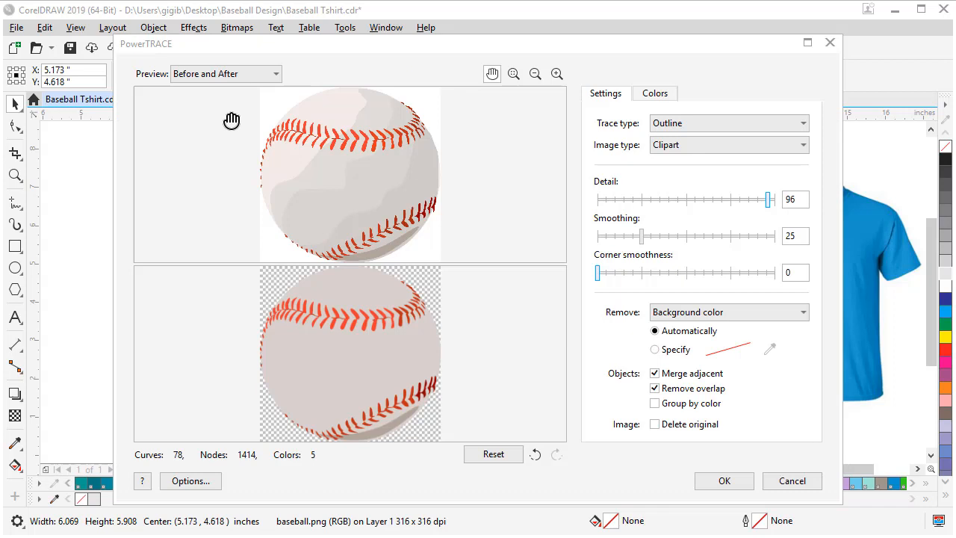
pyautogui.moveTo(373, 357)
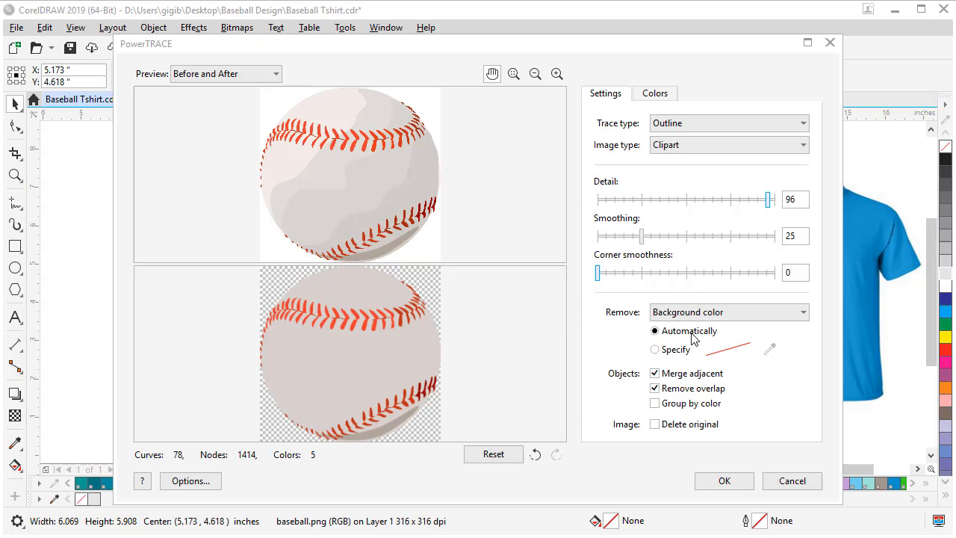
# - Trace the baseball in 2 colours, grouped by colour, deleting the original bitmap
pyautogui.click(655, 404)
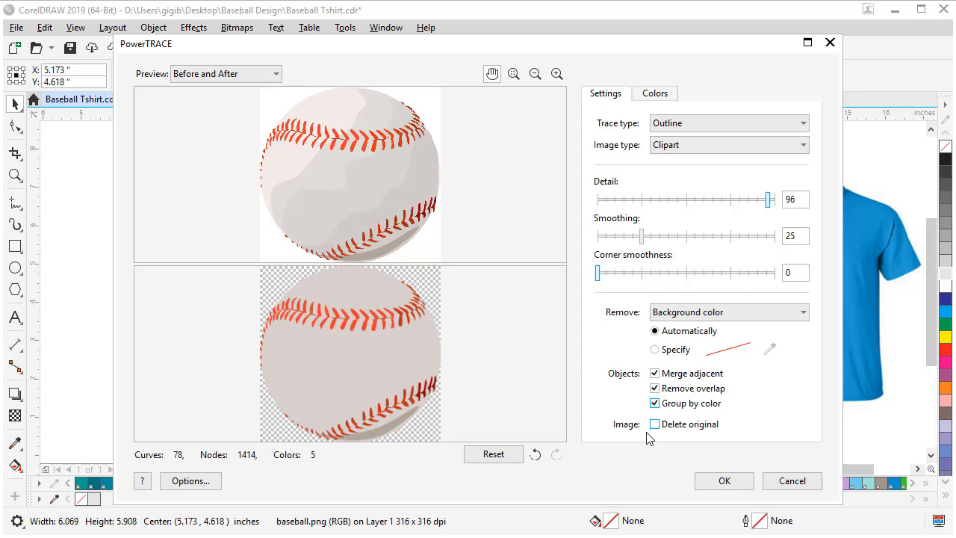
pyautogui.click(655, 92)
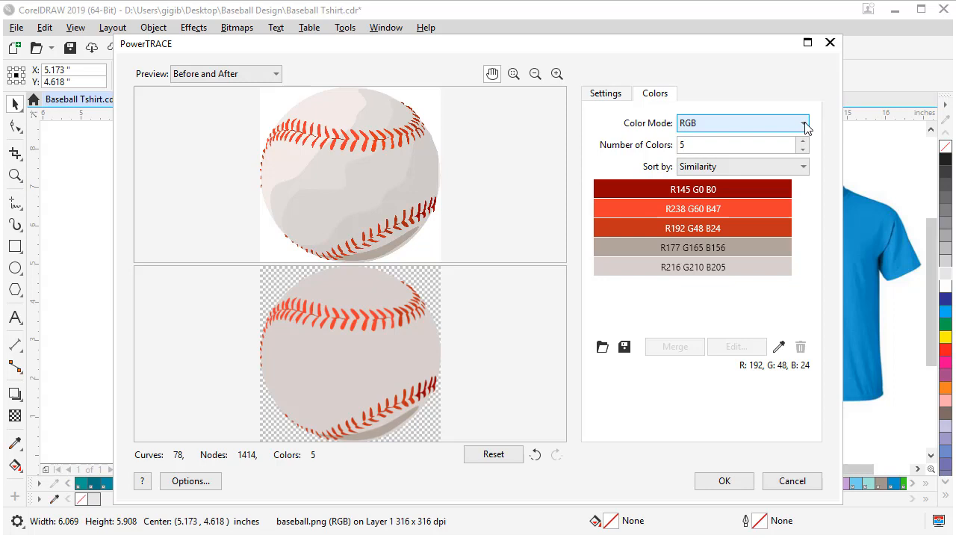
pyautogui.click(804, 123)
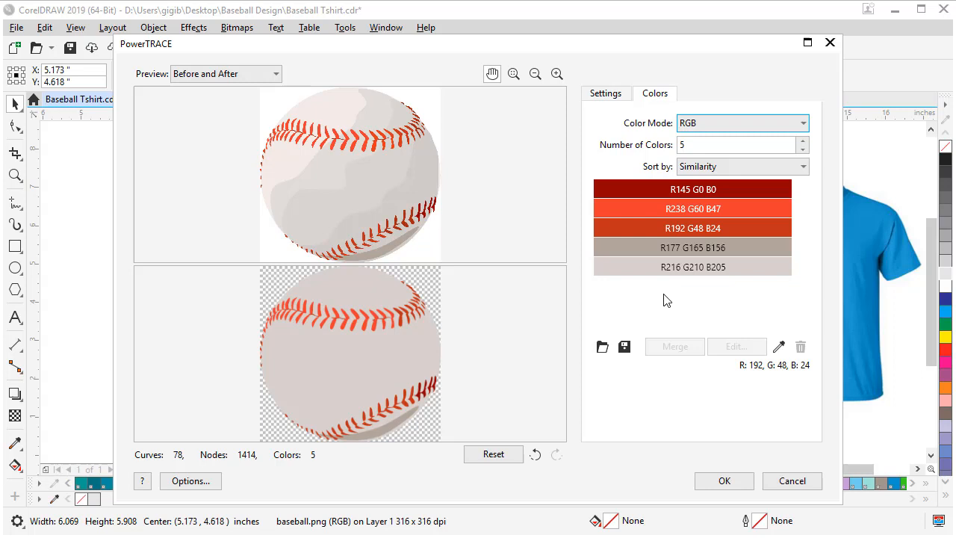
pyautogui.click(692, 189)
pyautogui.write('2')
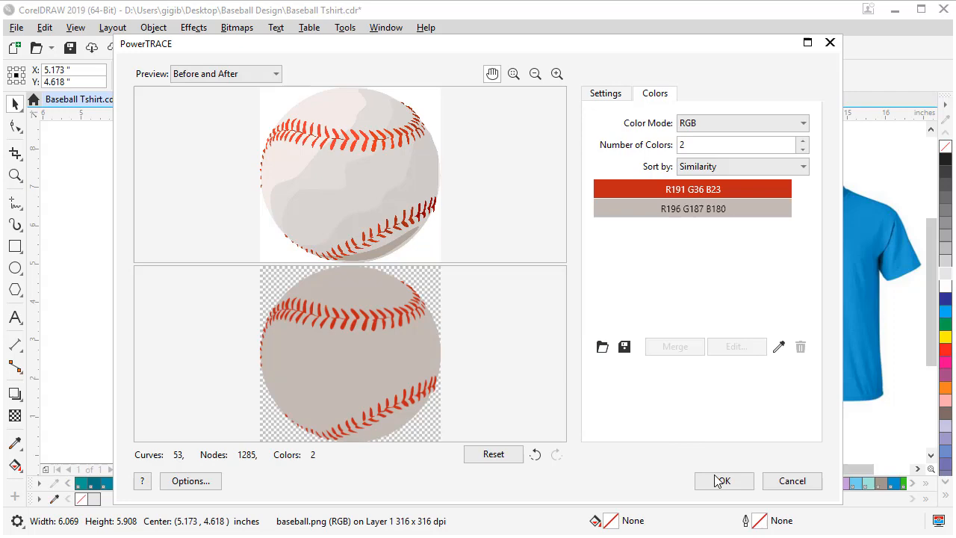
pyautogui.click(724, 481)
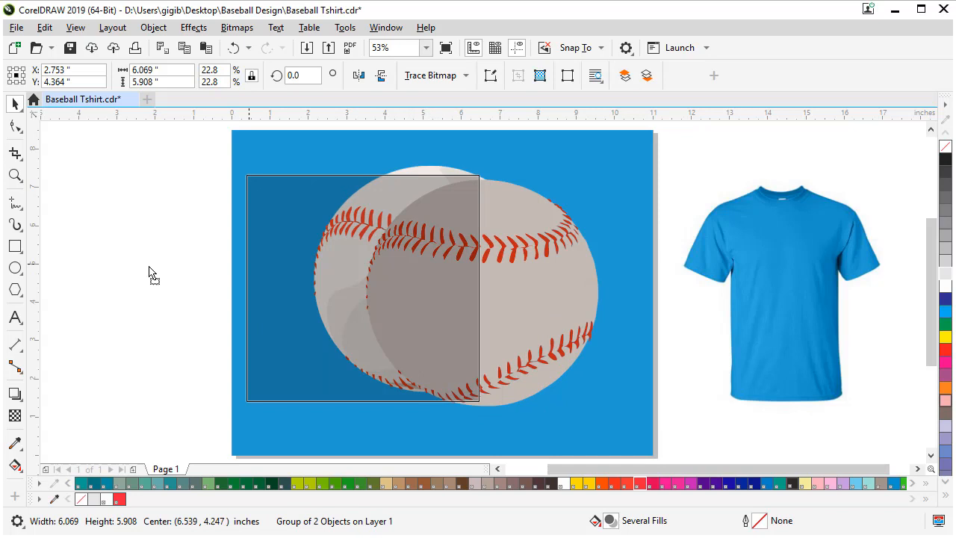
# - Switch to Wireframe view to inspect the traced baseball outlines
pyautogui.click(87, 28)
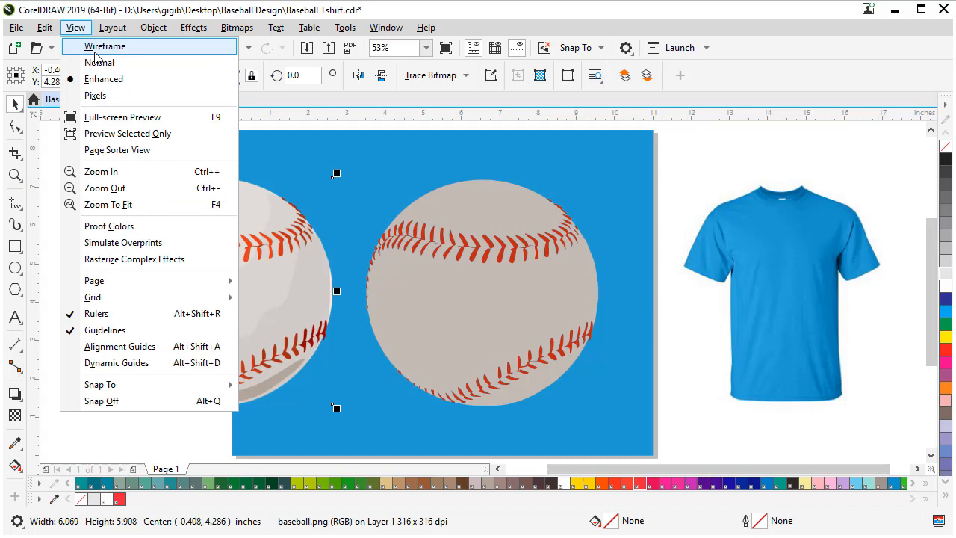
pyautogui.click(110, 46)
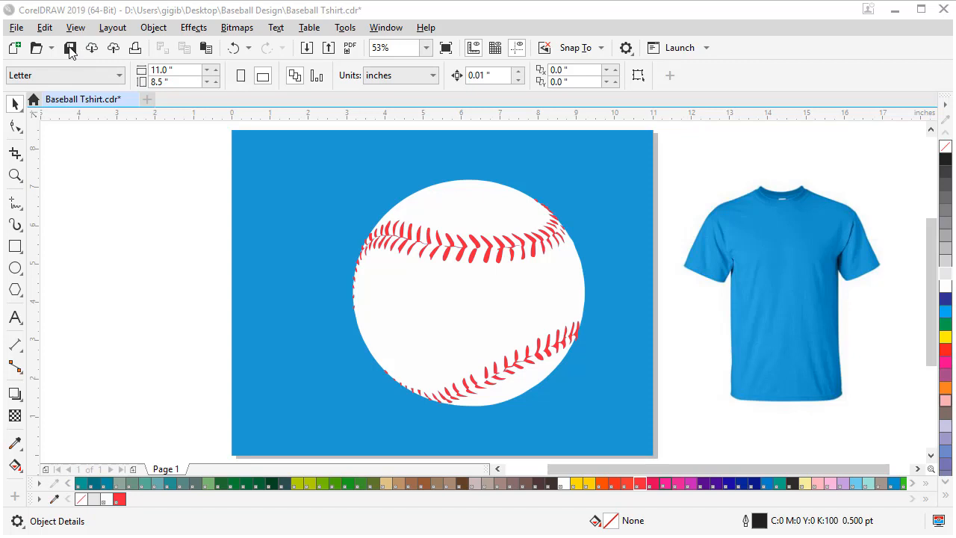
# - Save, then add TIGERS above the baseball in American Captain Eternal
pyautogui.click(13, 318)
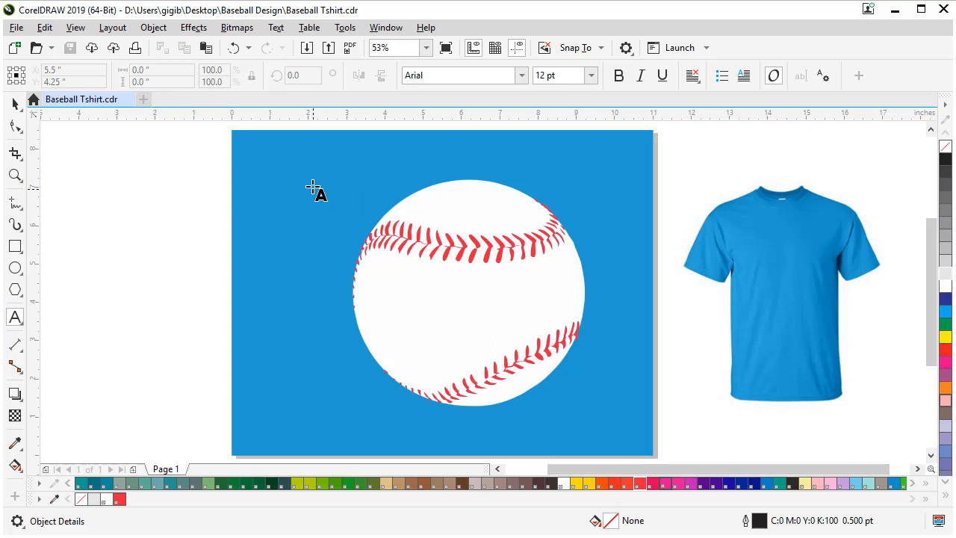
pyautogui.write('TIGERS')
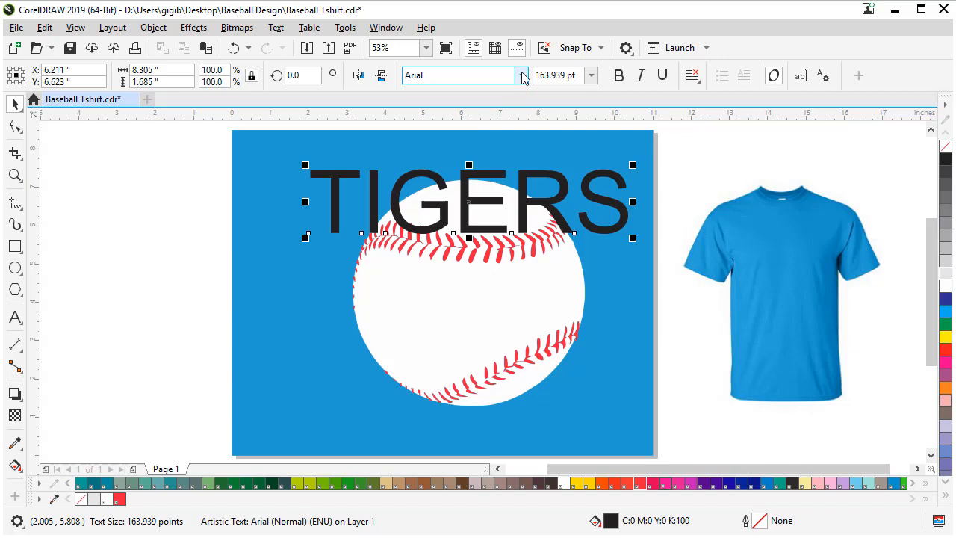
pyautogui.click(523, 76)
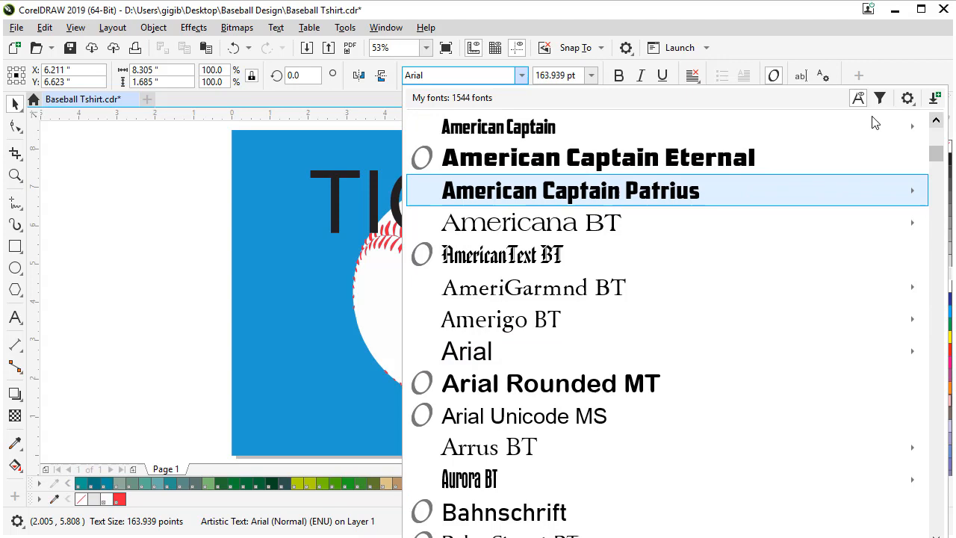
pyautogui.click(599, 157)
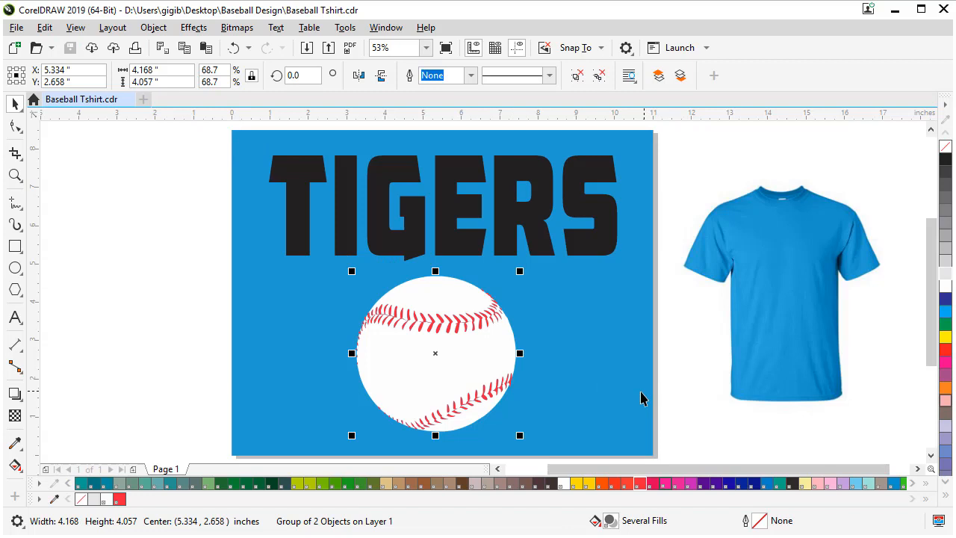
# - Shrink the baseball and apply a single-arc envelope to the TIGERS lettering
pyautogui.click(194, 27)
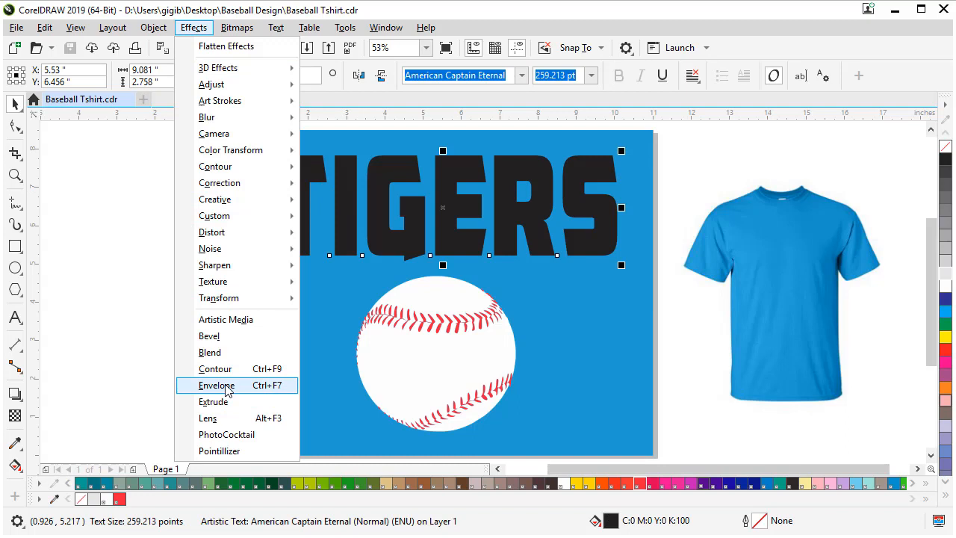
pyautogui.click(216, 386)
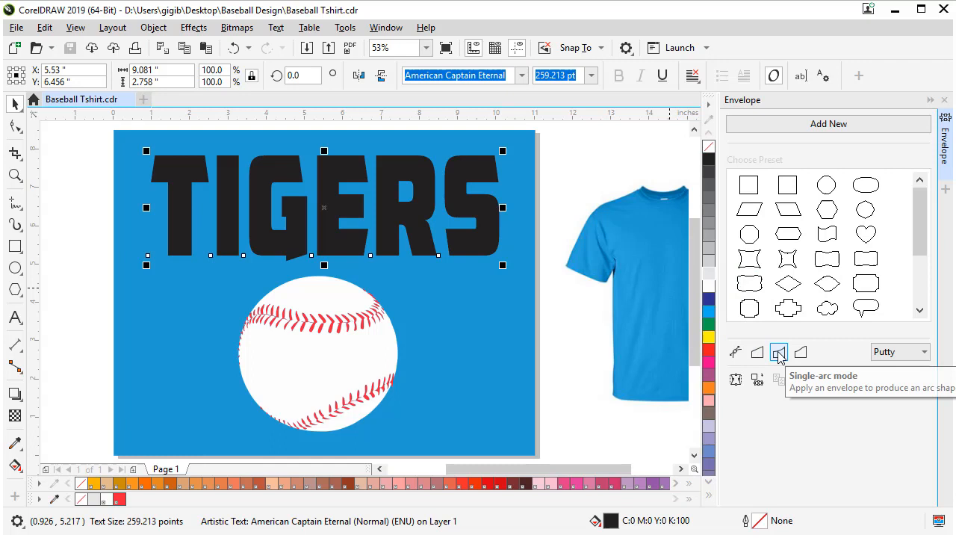
pyautogui.click(778, 353)
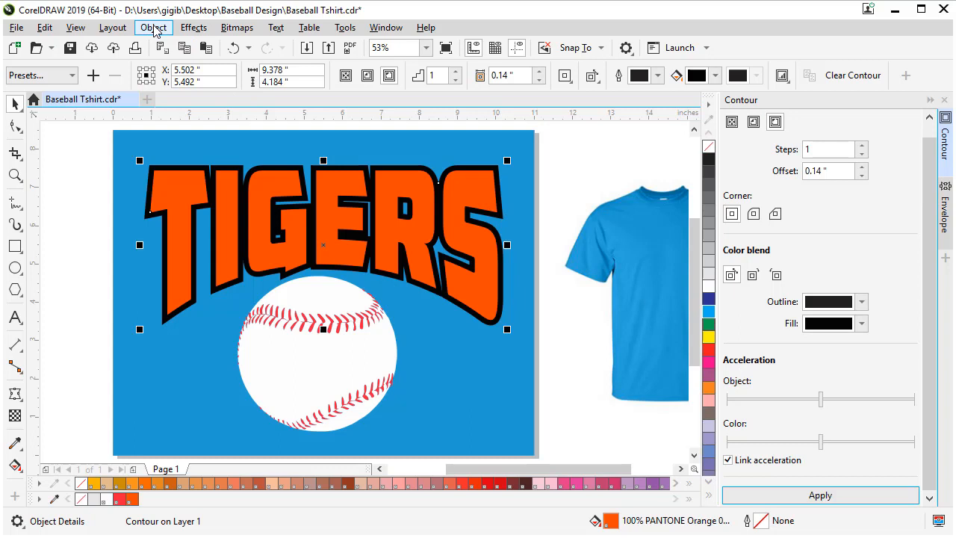
# - Arch TIGERS with the envelope, fill it orange, and add a 0.14" black outside contour
pyautogui.click(452, 345)
pyautogui.write('BASEBALL')
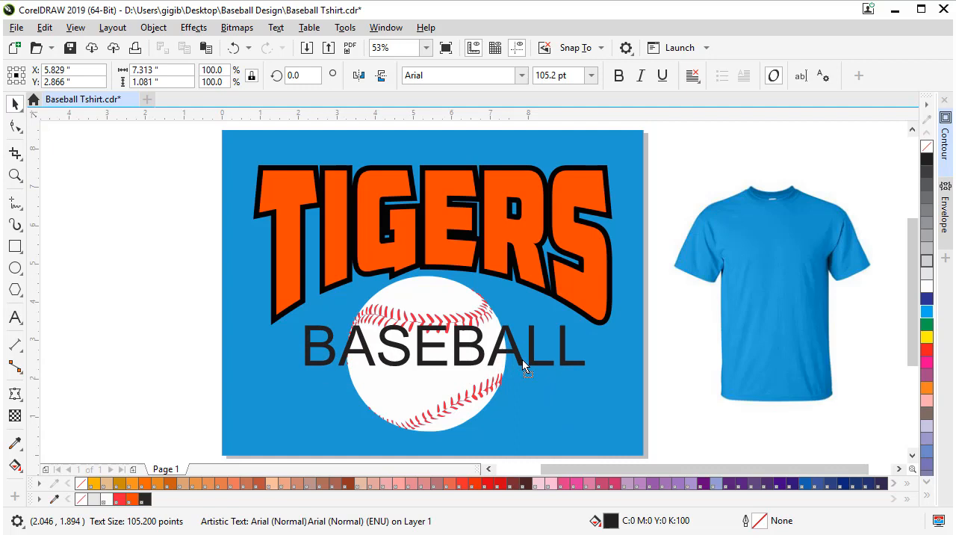
# - Set the BASEBALL text in the American Captain Eternal font
pyautogui.click(521, 75)
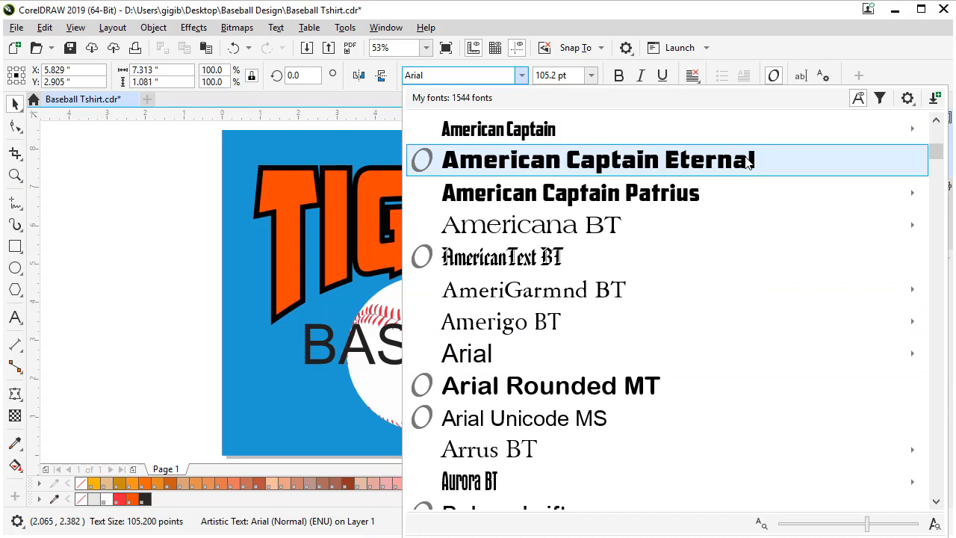
pyautogui.click(594, 160)
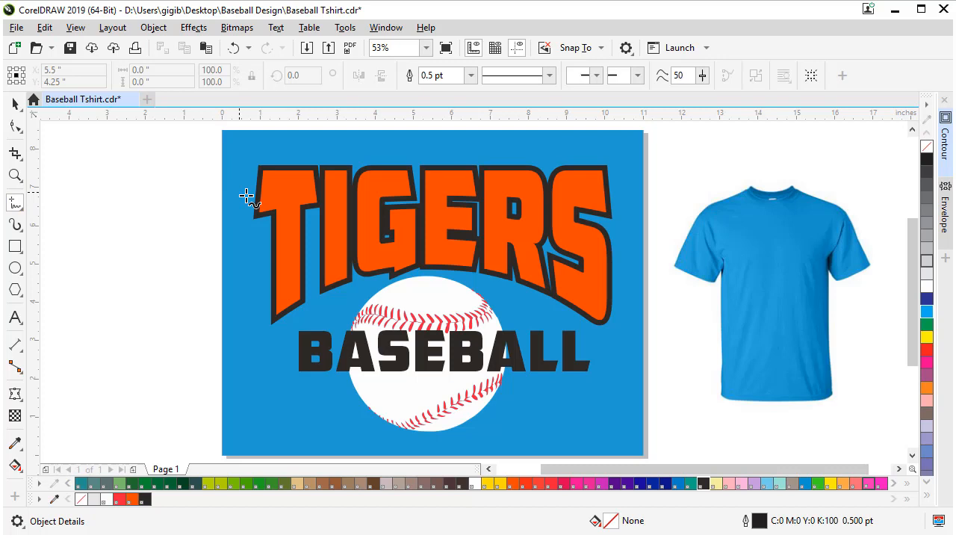
# - Draw black-filled spike shapes beside the TIGERS letters, duplicating a spike lower down
pyautogui.click(254, 199)
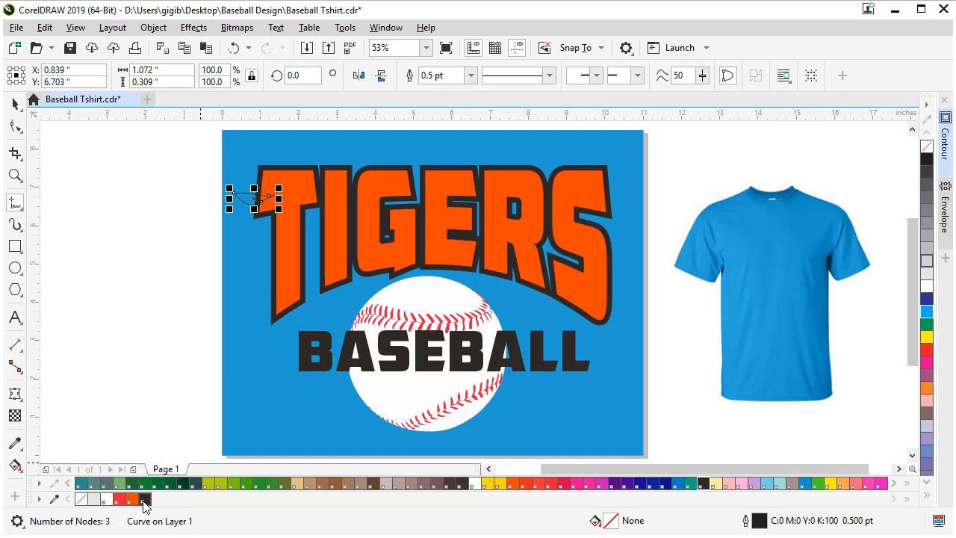
pyautogui.click(144, 499)
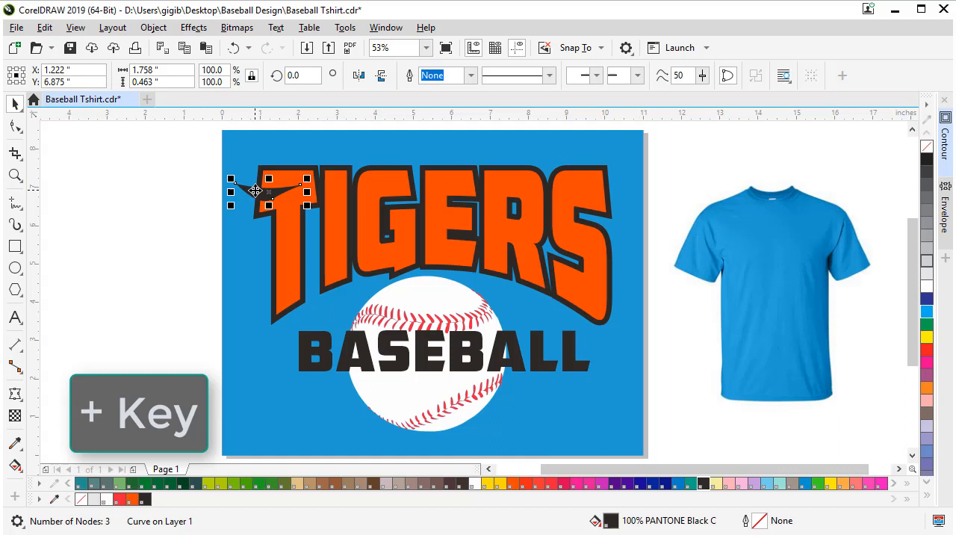
pyautogui.moveTo(258, 190); pyautogui.dragTo(262, 239)
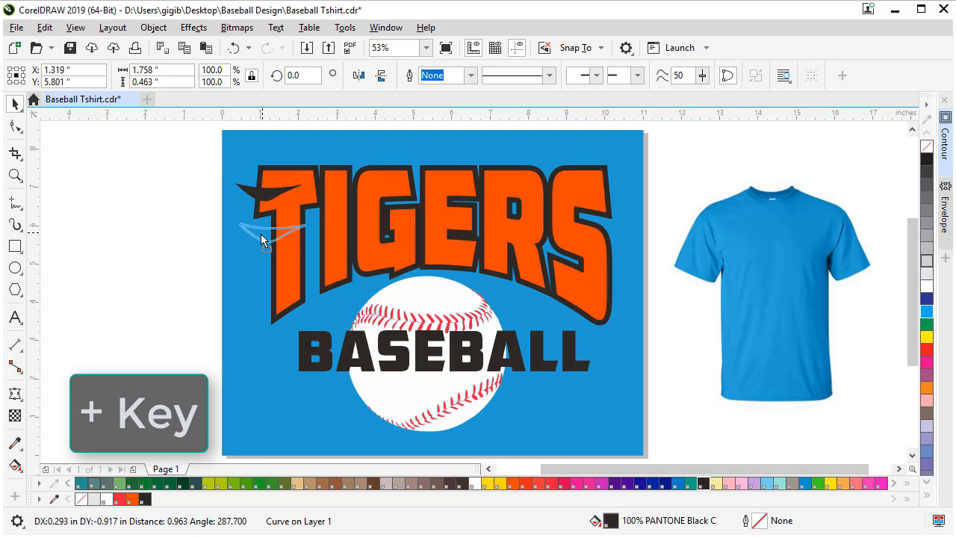
pyautogui.click(351, 196)
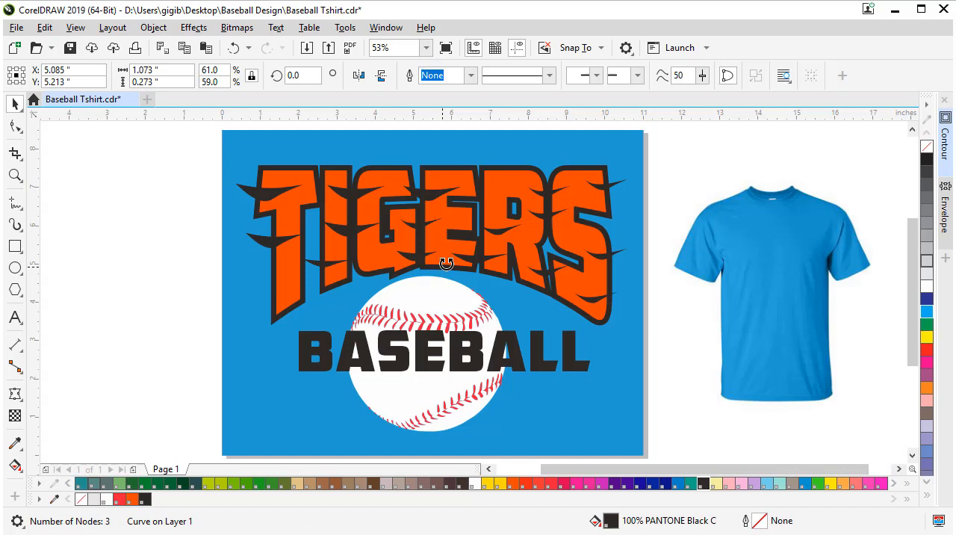
pyautogui.click(14, 127)
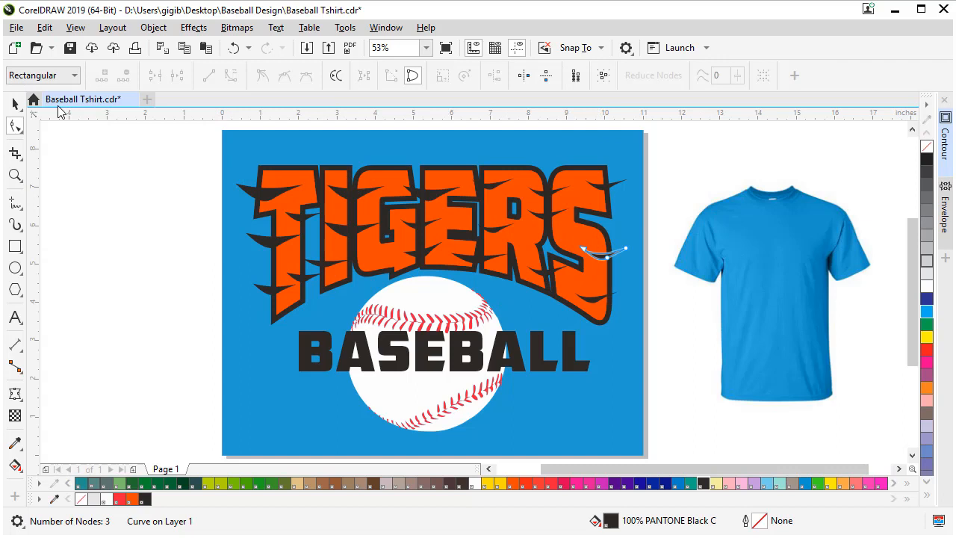
pyautogui.click(594, 248)
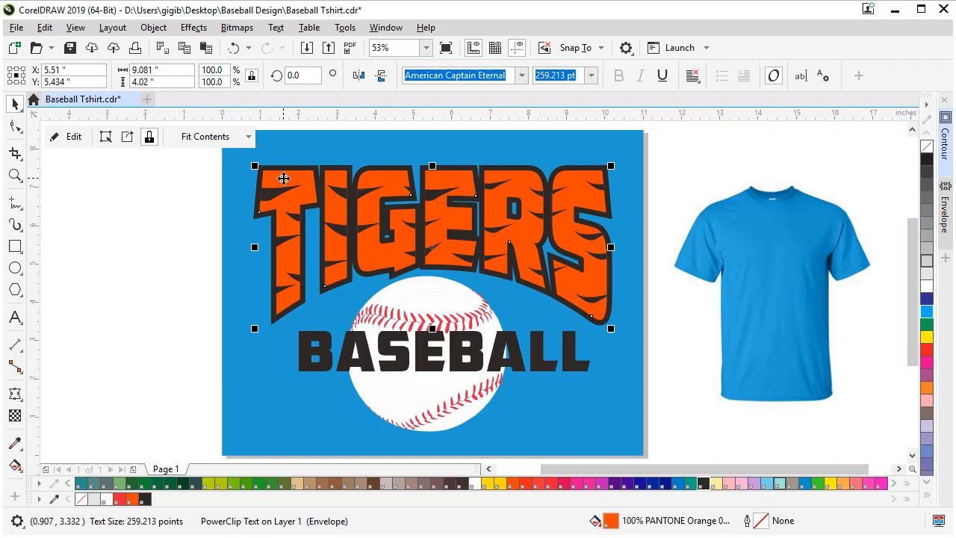
pyautogui.click(626, 409)
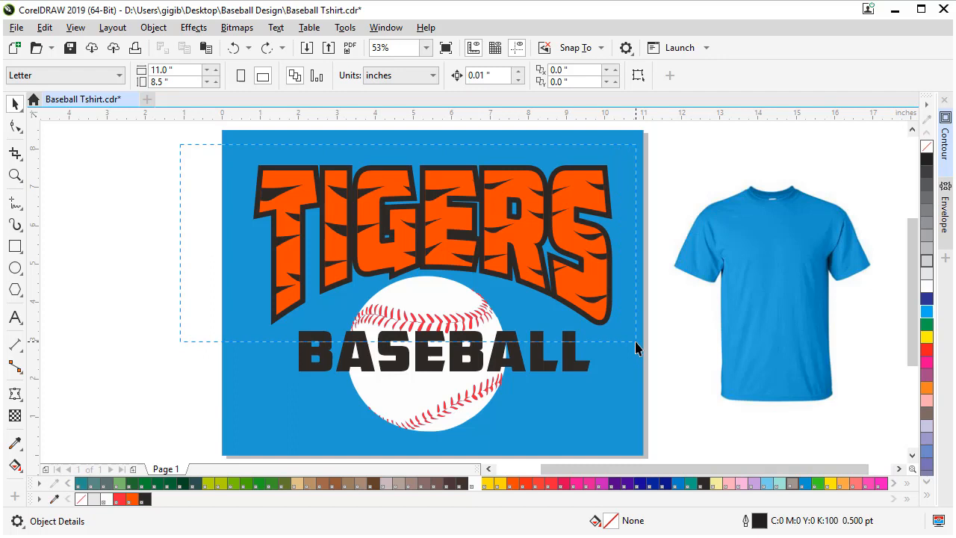
# - Align TIGERS and BASEBALL along a shared horizontal centre
pyautogui.press('Ctrl+G')
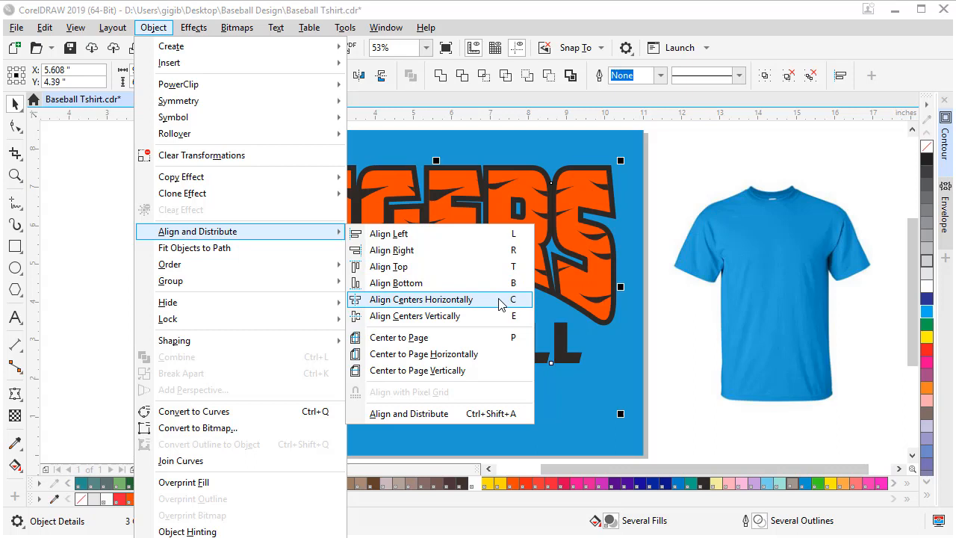
pyautogui.moveTo(528, 310)
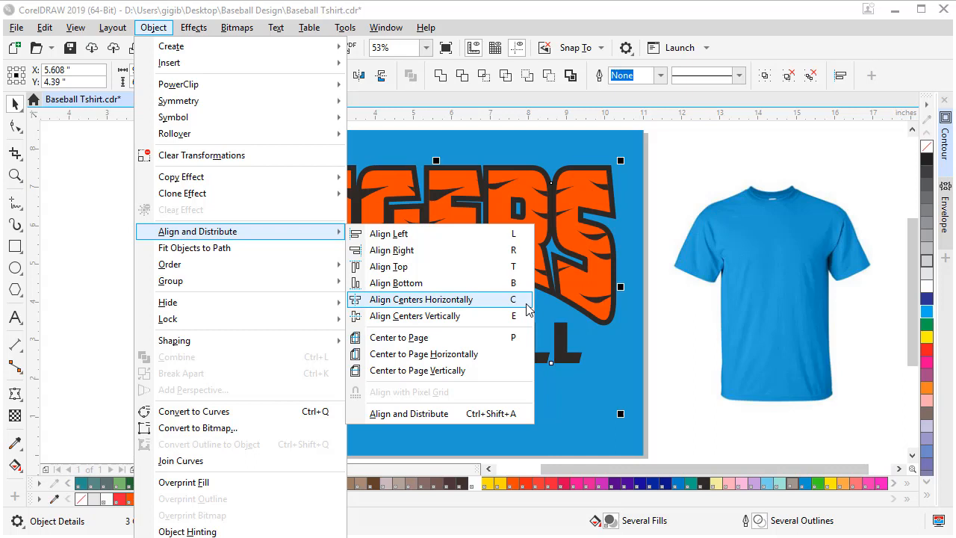
pyautogui.click(407, 299)
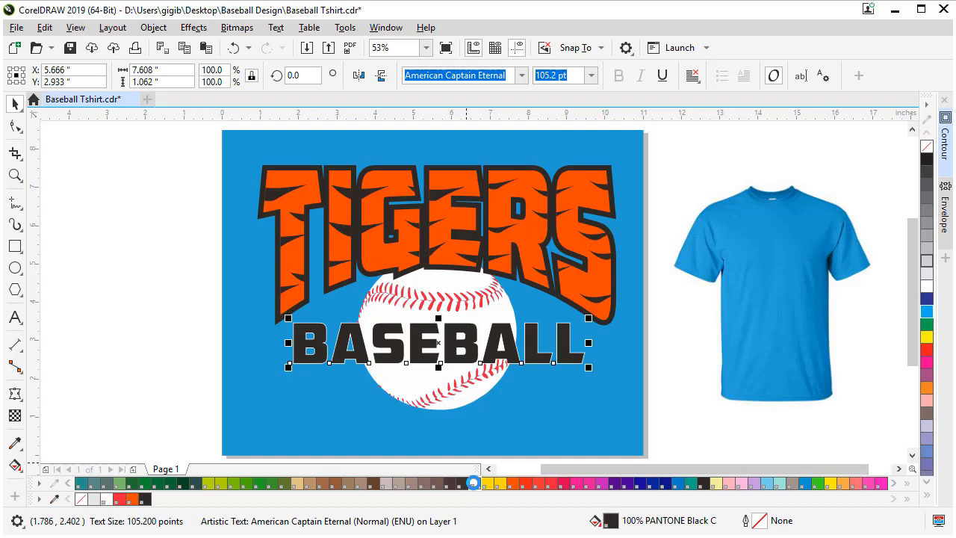
# - Outline the BASEBALL letters in white, then deselect everything
pyautogui.click(383, 219)
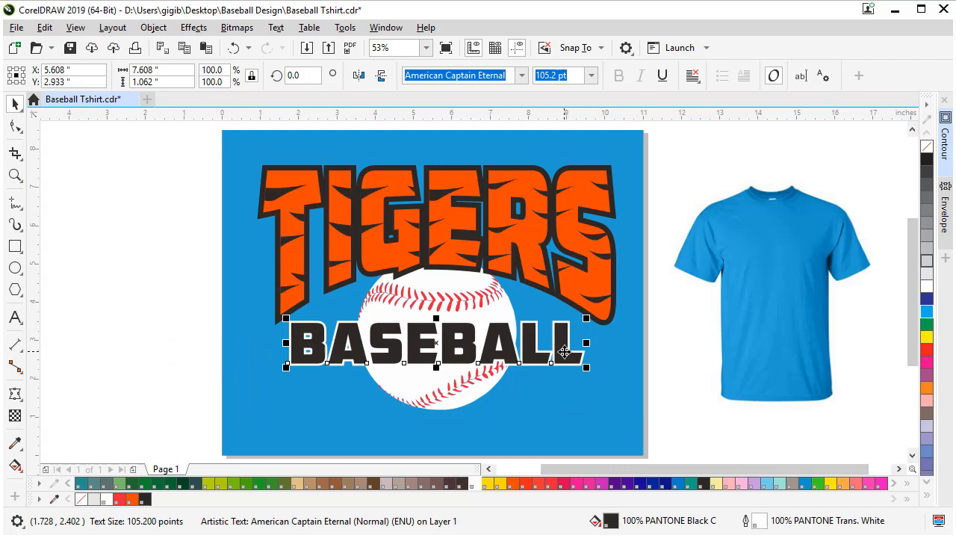
pyautogui.click(632, 442)
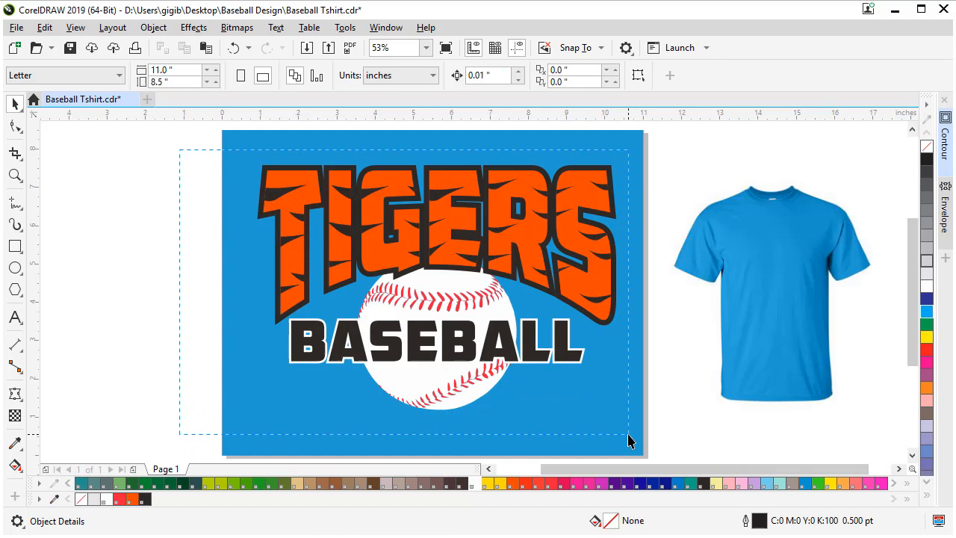
# - Group TIGERS, the baseball and BASEBALL, and resize the group to 10 inches wide
pyautogui.click(425, 292)
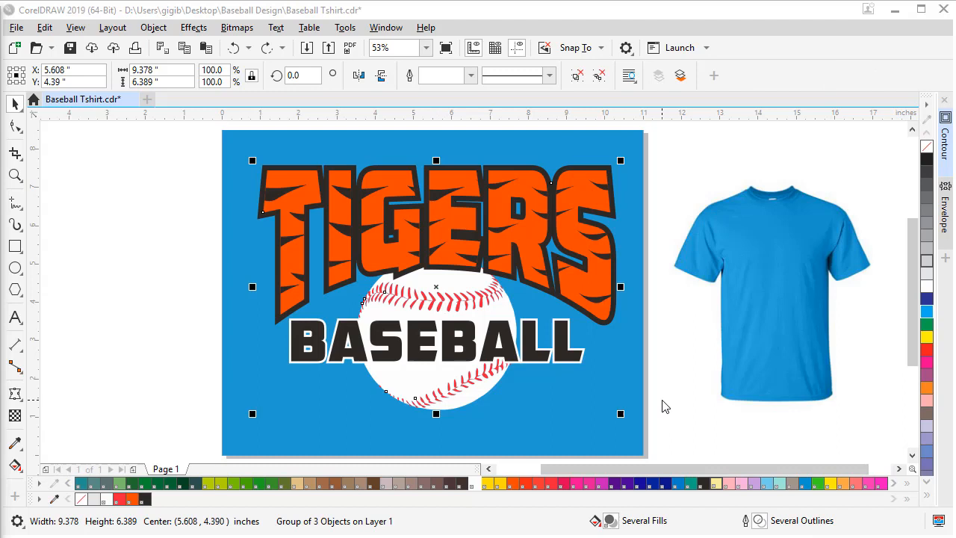
pyautogui.moveTo(301, 187)
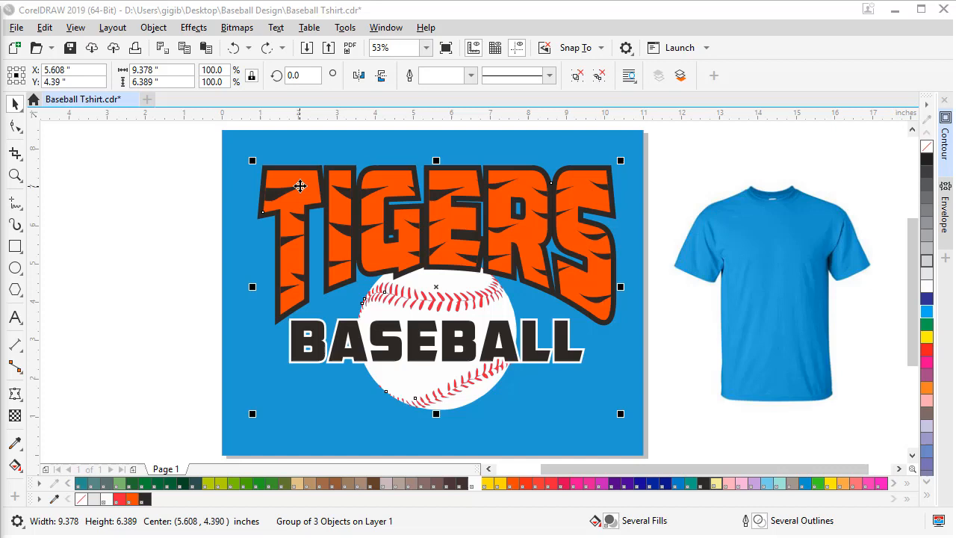
pyautogui.click(157, 71)
pyautogui.write('10.0')
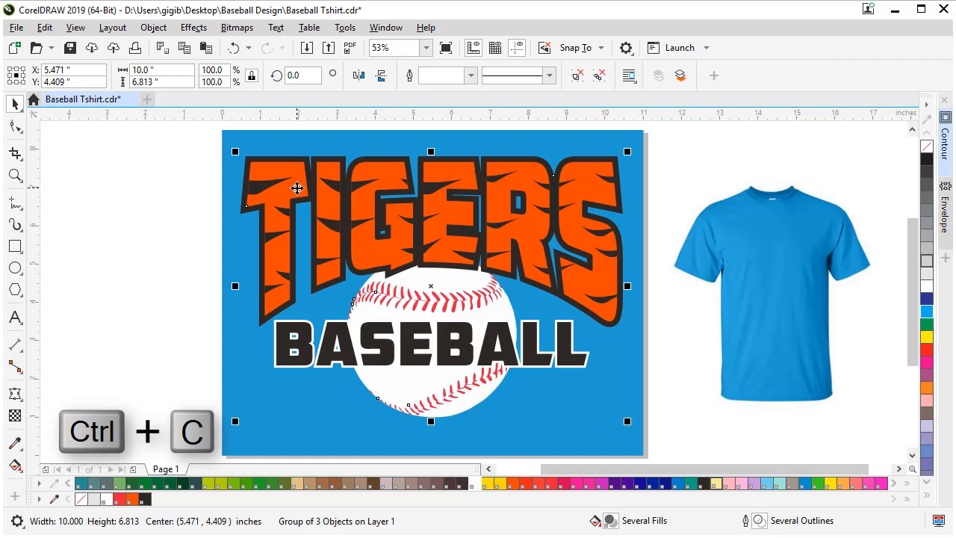
# - On page 2, paste a scaled-down copy of the design onto the shirt's chest
pyautogui.click(46, 27)
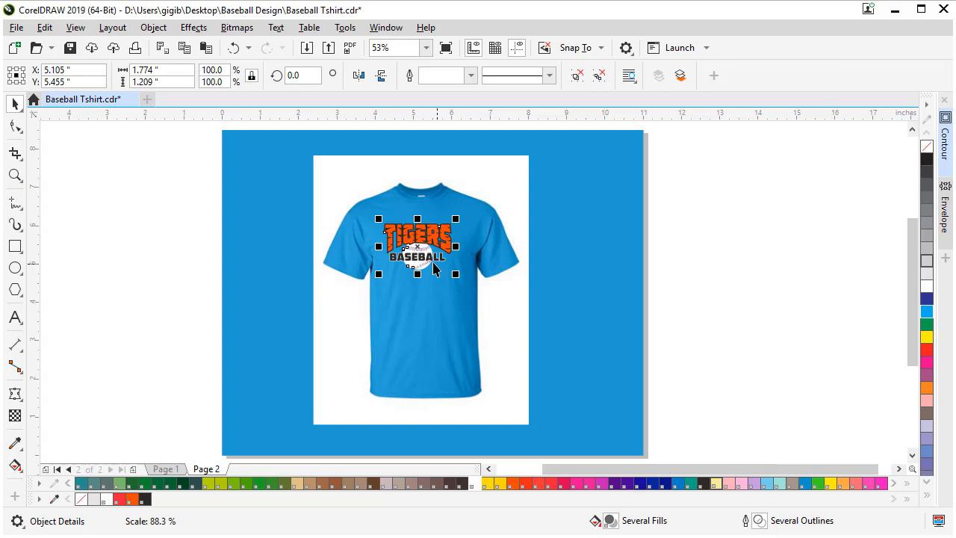
pyautogui.click(718, 326)
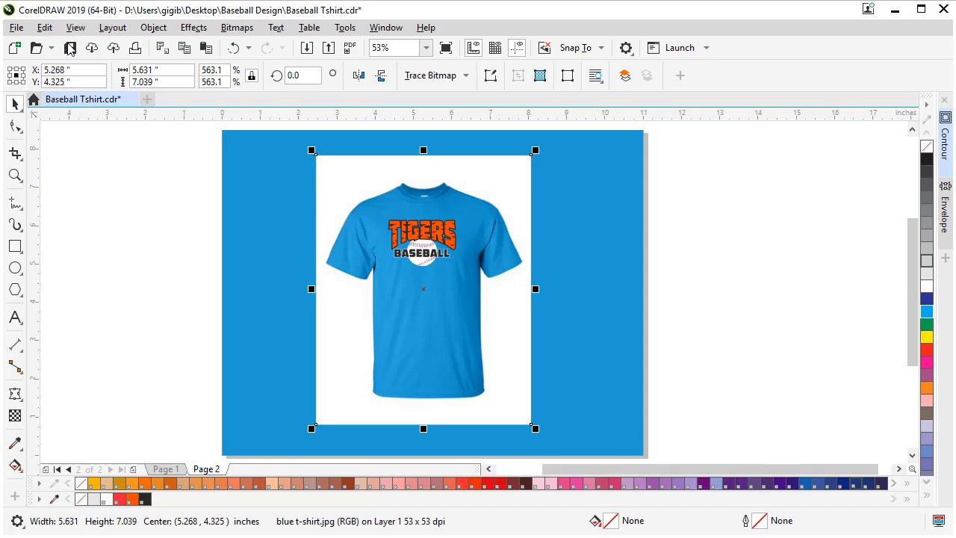
# - Publish to PDF as Baseball Tshirt.pdf in Baseball Design with the Prepress preset
pyautogui.click(16, 27)
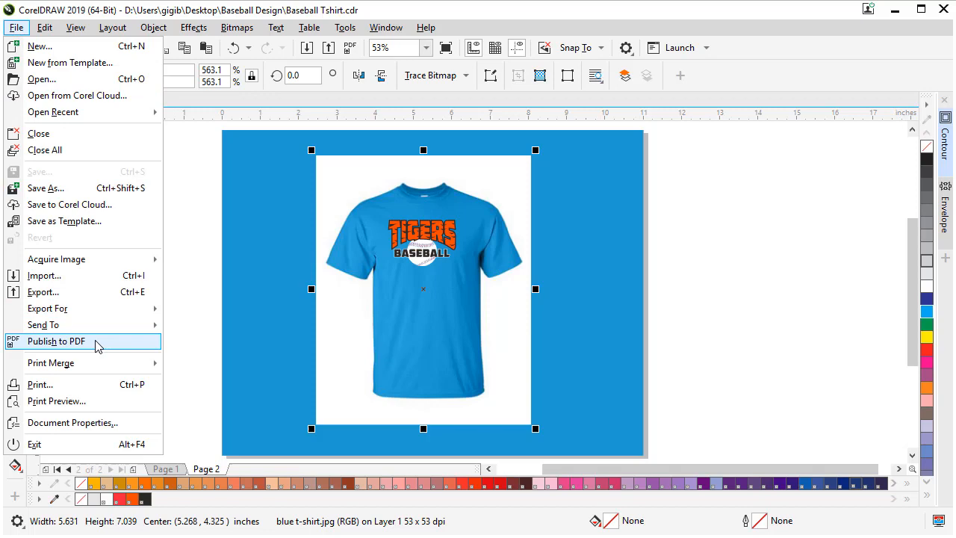
pyautogui.click(56, 342)
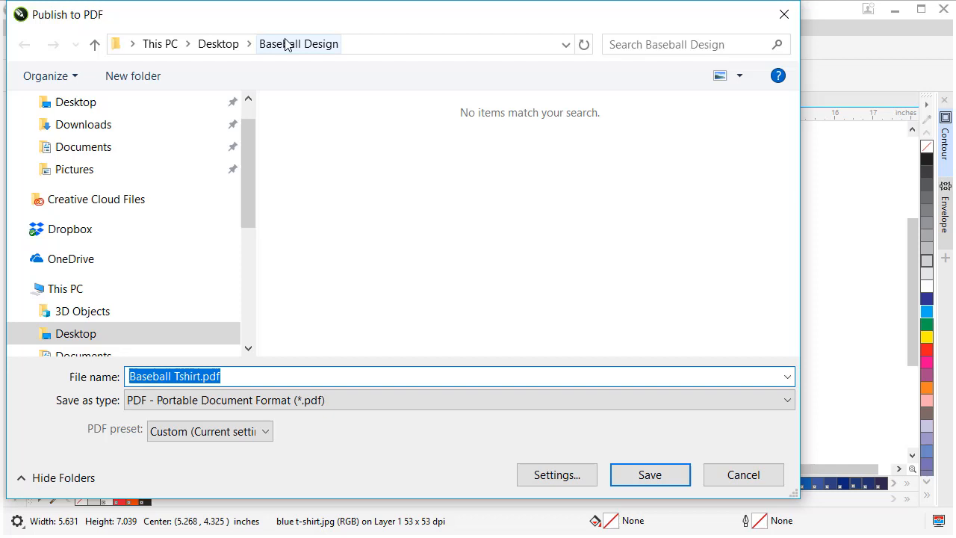
pyautogui.click(209, 431)
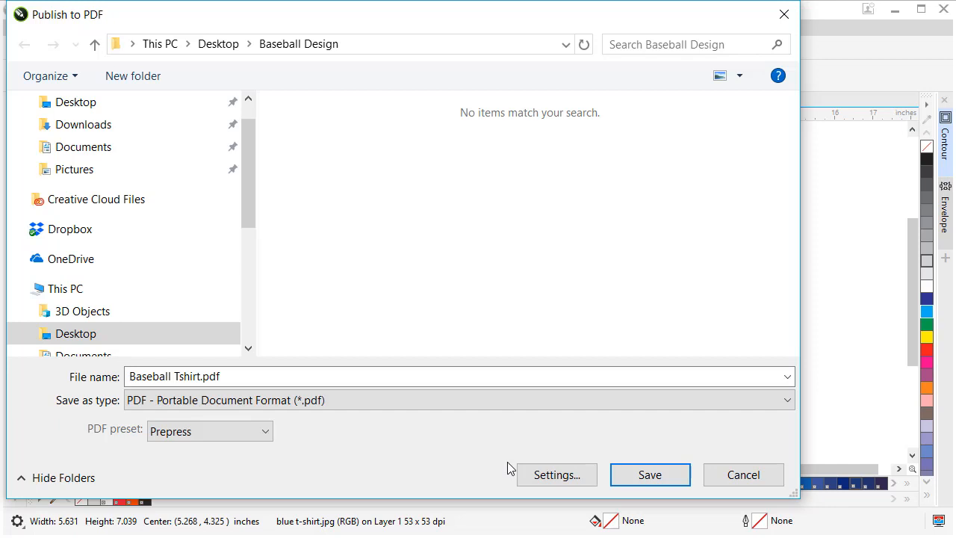
pyautogui.click(557, 474)
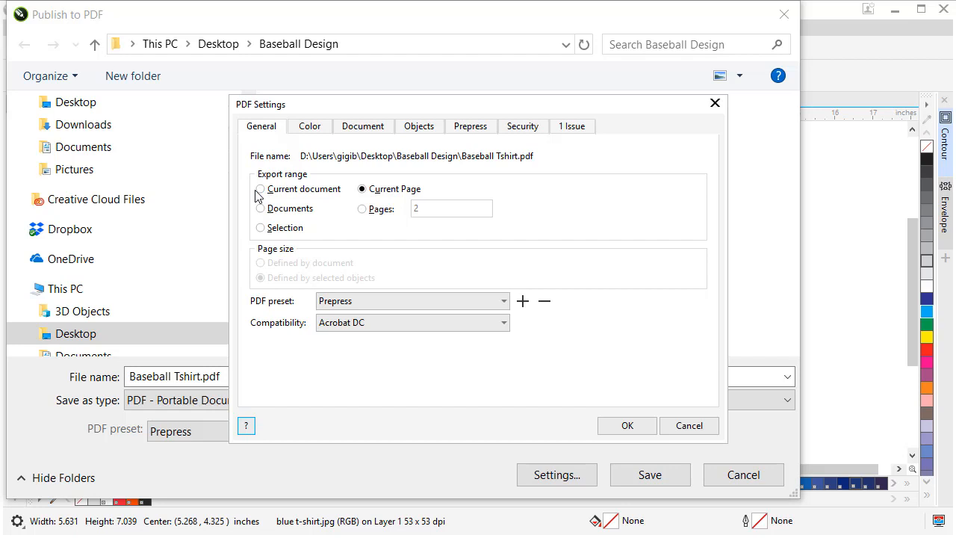
# - Switch the PDF export range to the whole document and save Baseball Tshirt.pdf
pyautogui.click(260, 189)
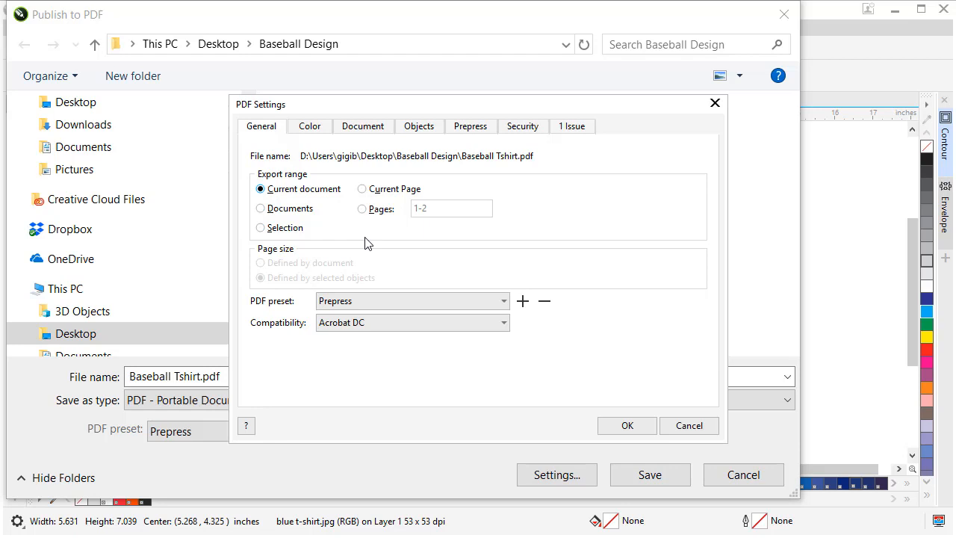
pyautogui.moveTo(451, 182)
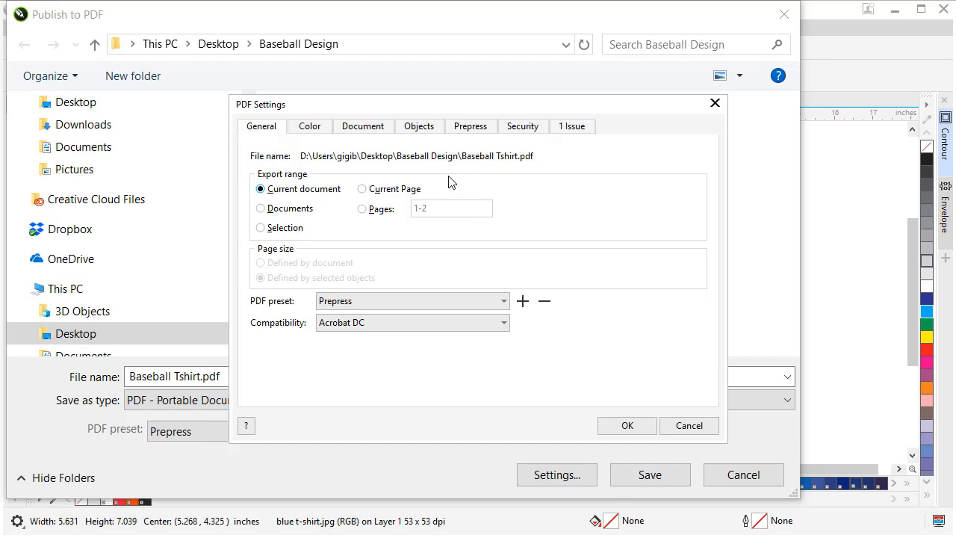
pyautogui.click(419, 126)
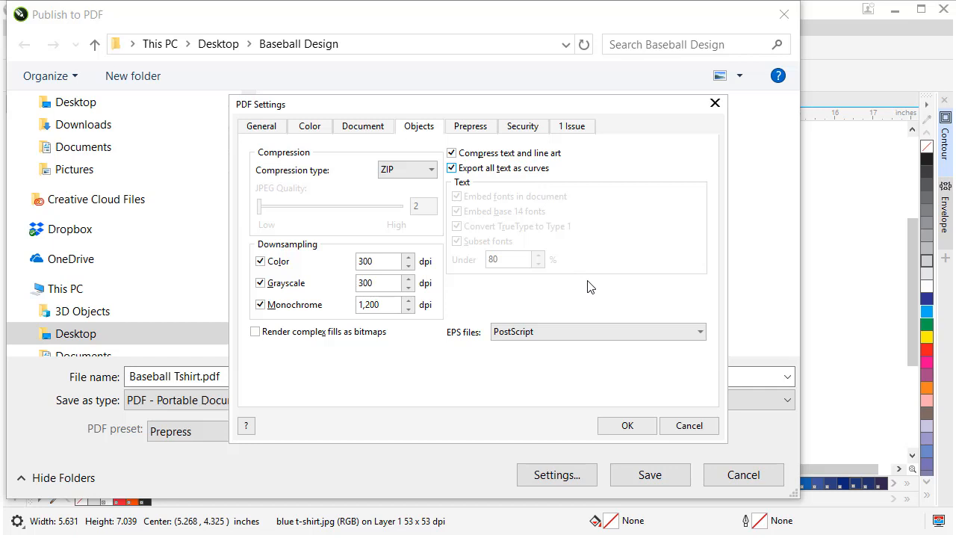
pyautogui.moveTo(633, 306)
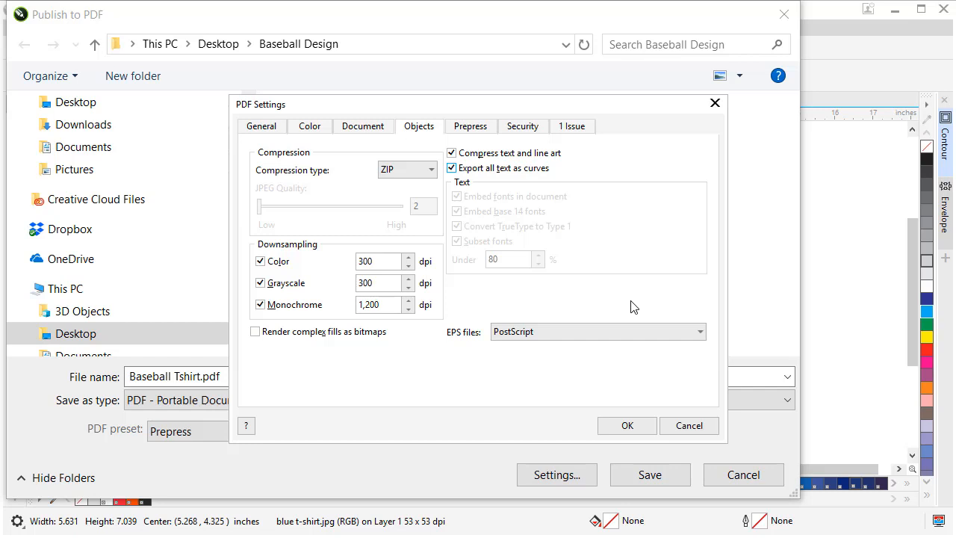
pyautogui.click(627, 425)
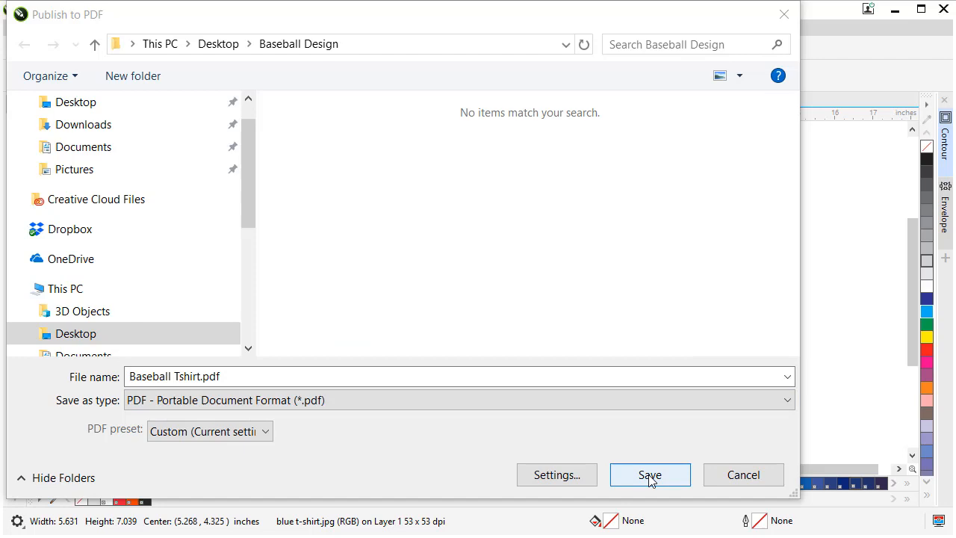
pyautogui.click(650, 475)
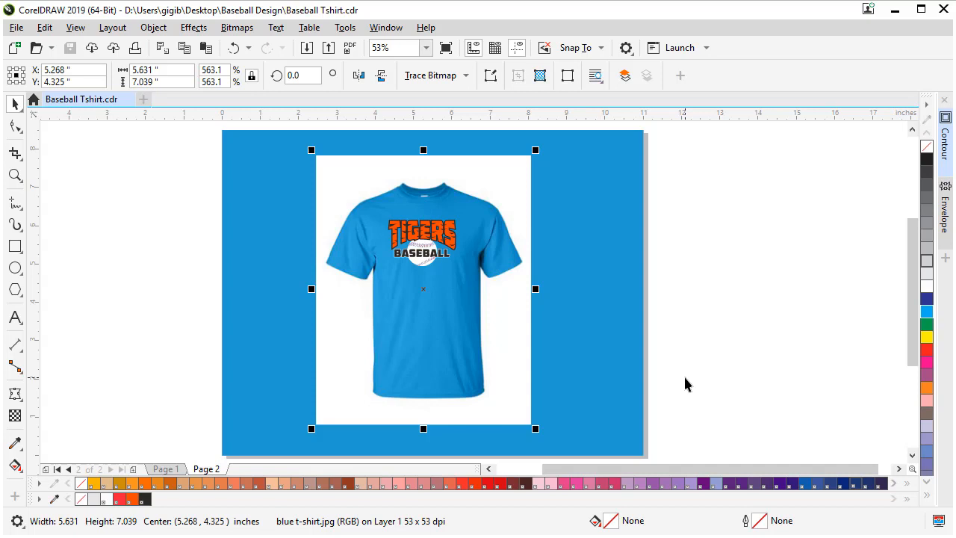